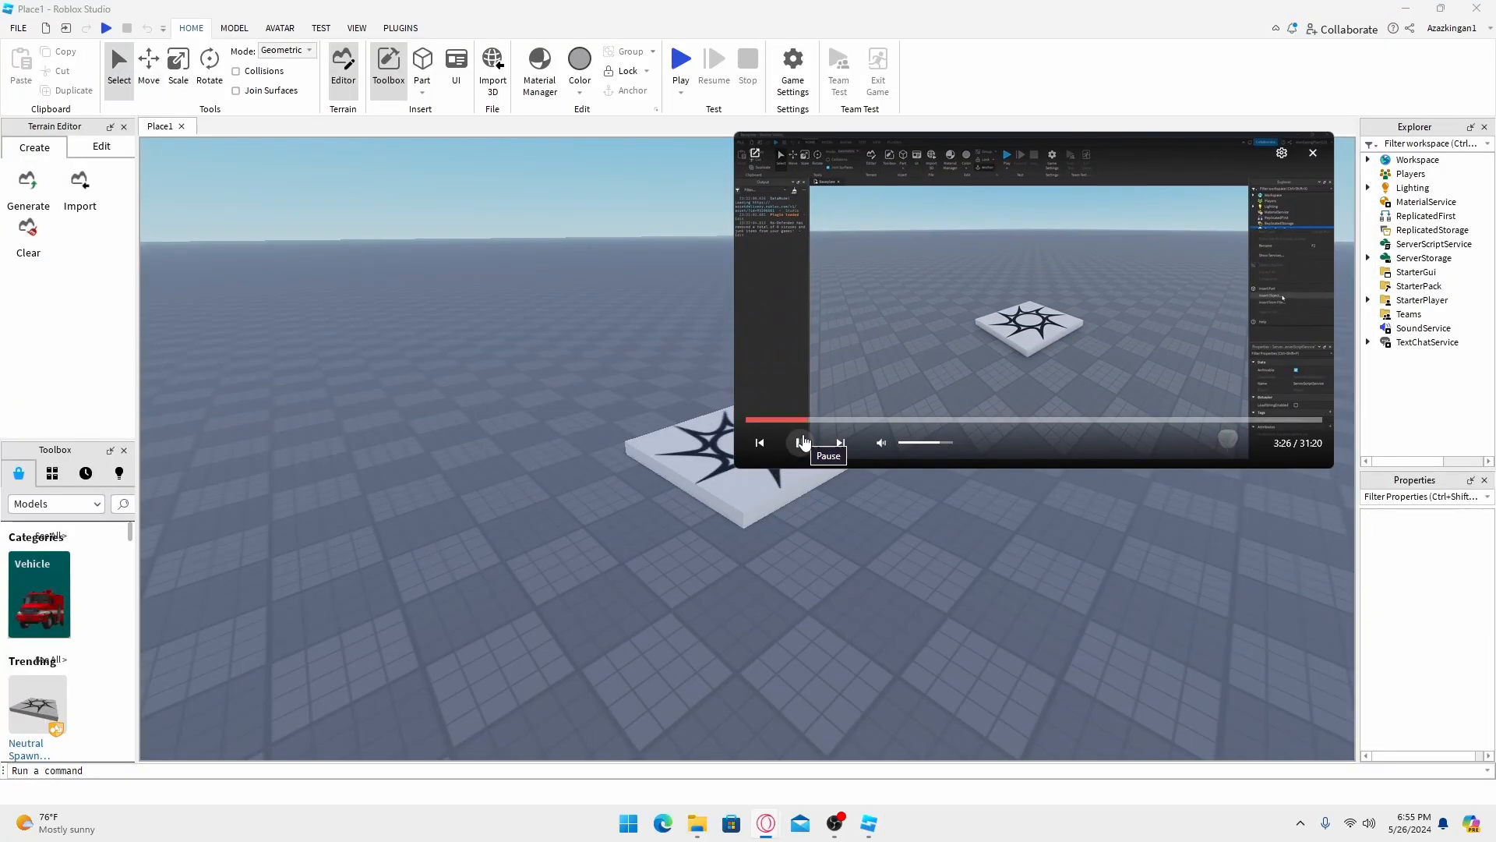
Pause the floating scripting tutorial on the mini-player.
{"action": "left_click", "coordinate": [800, 442]}
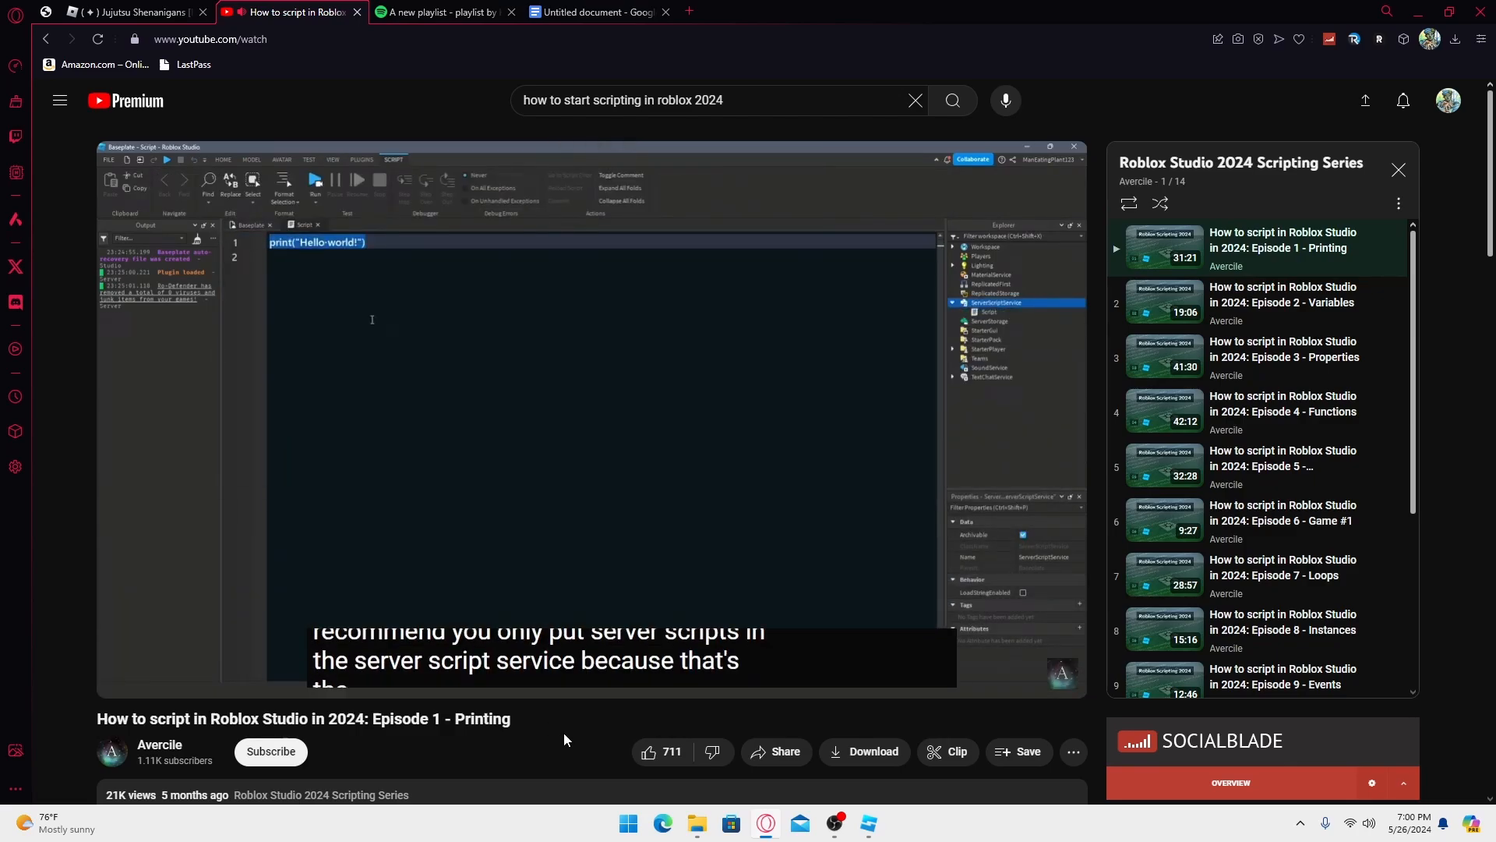
Seek the Episode 1 - Printing video back to 0:09 and scroll the playlist.
{"action": "left_click", "coordinate": [593, 12]}
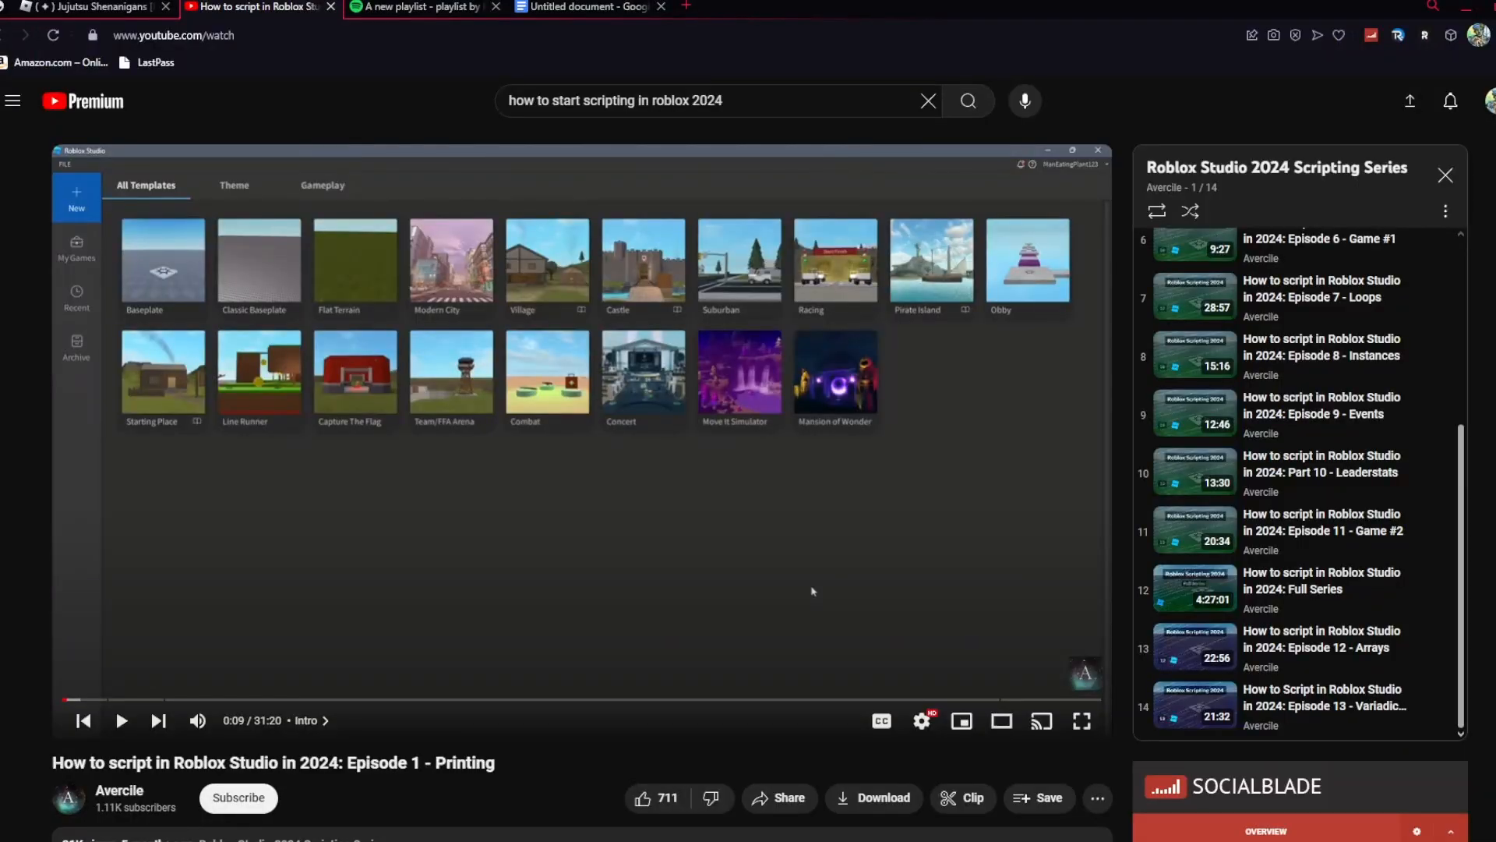
{"action": "mouse_move", "coordinate": [584, 786]}
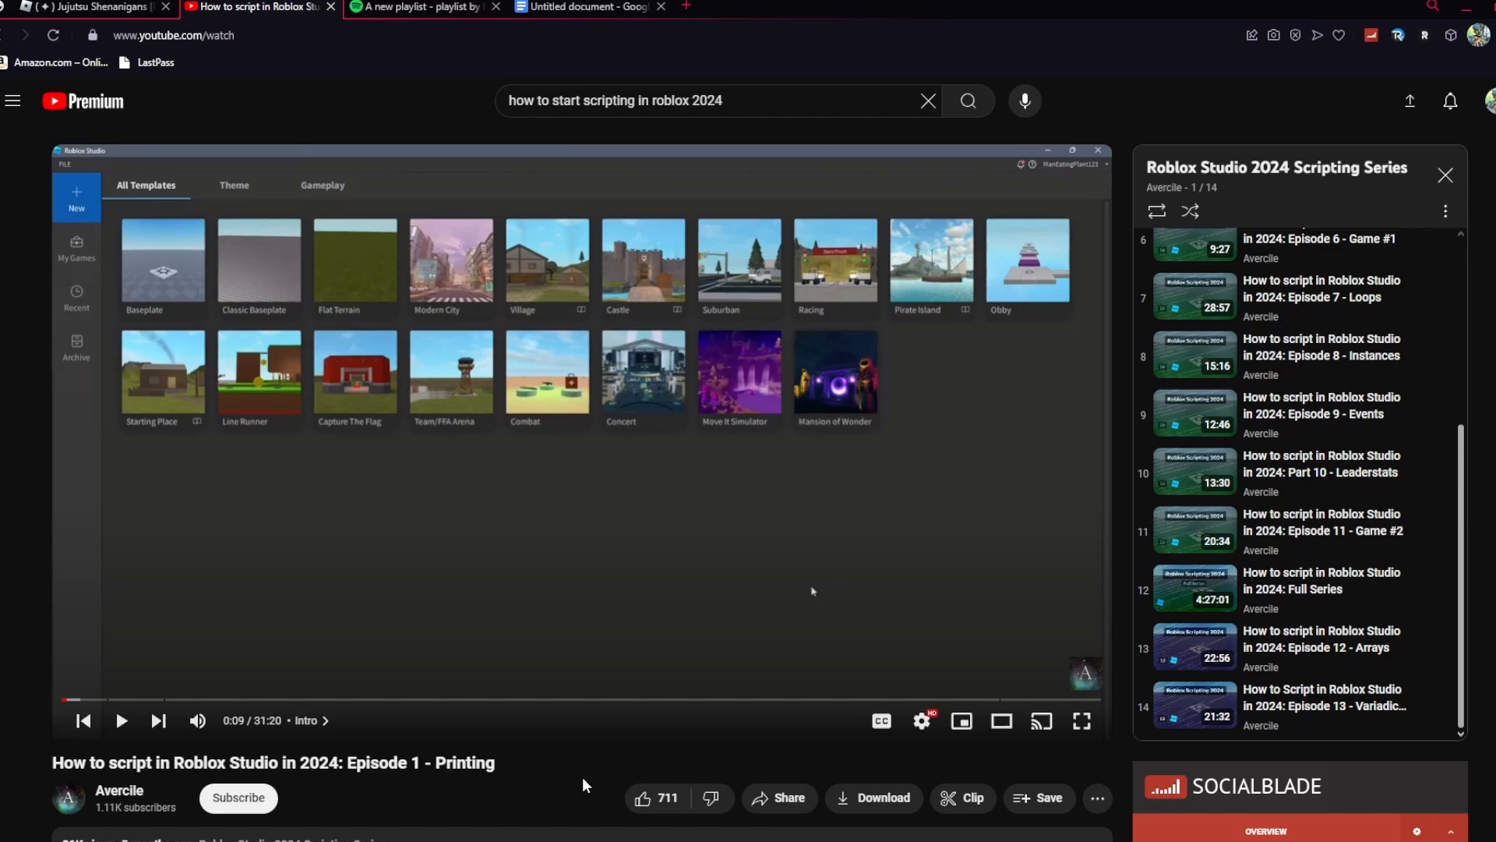
{"action": "mouse_move", "coordinate": [533, 803]}
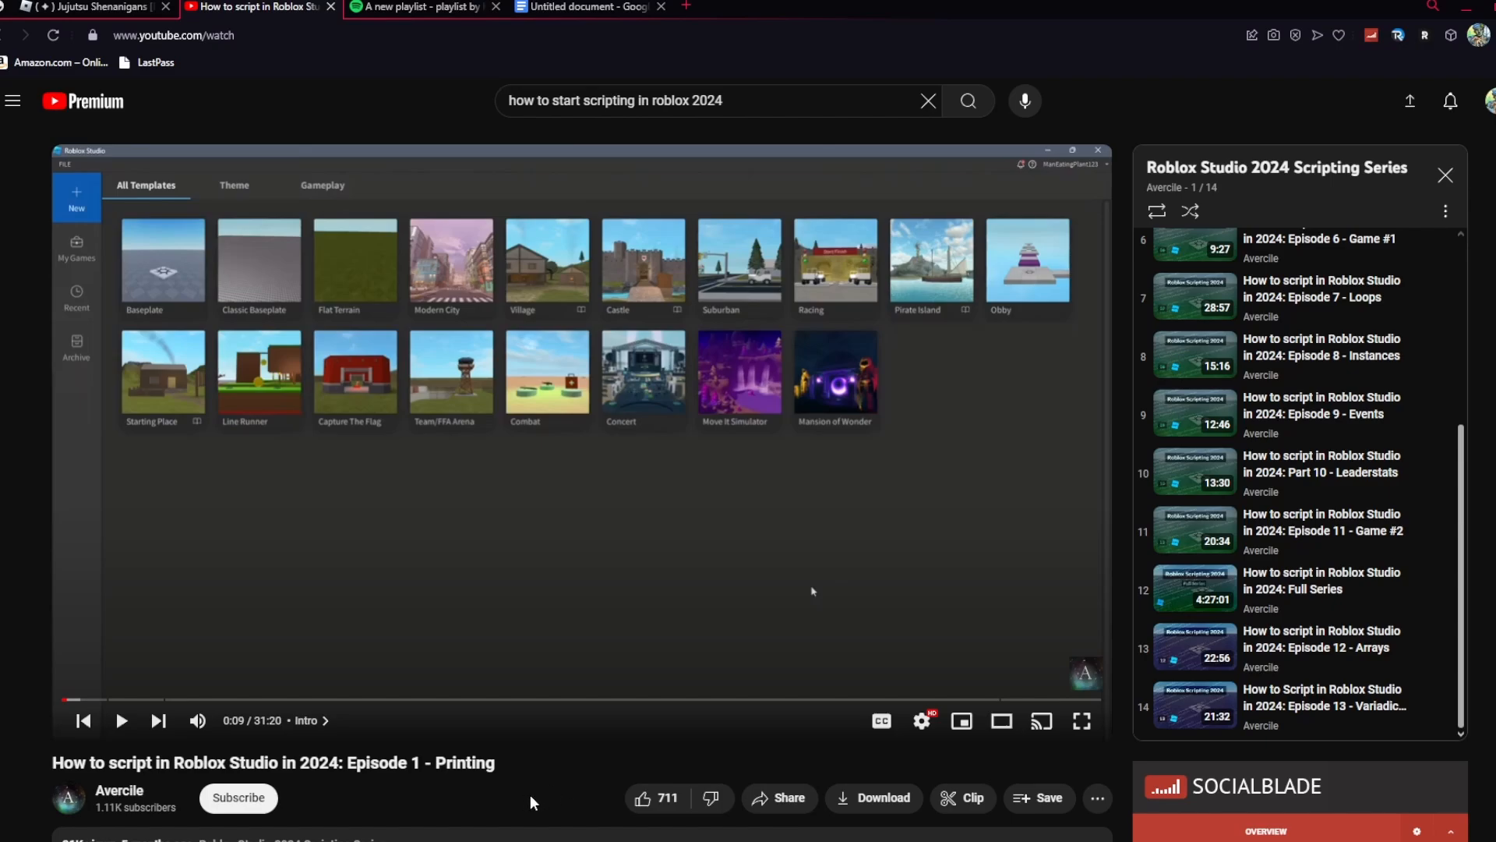
{"action": "mouse_move", "coordinate": [548, 812]}
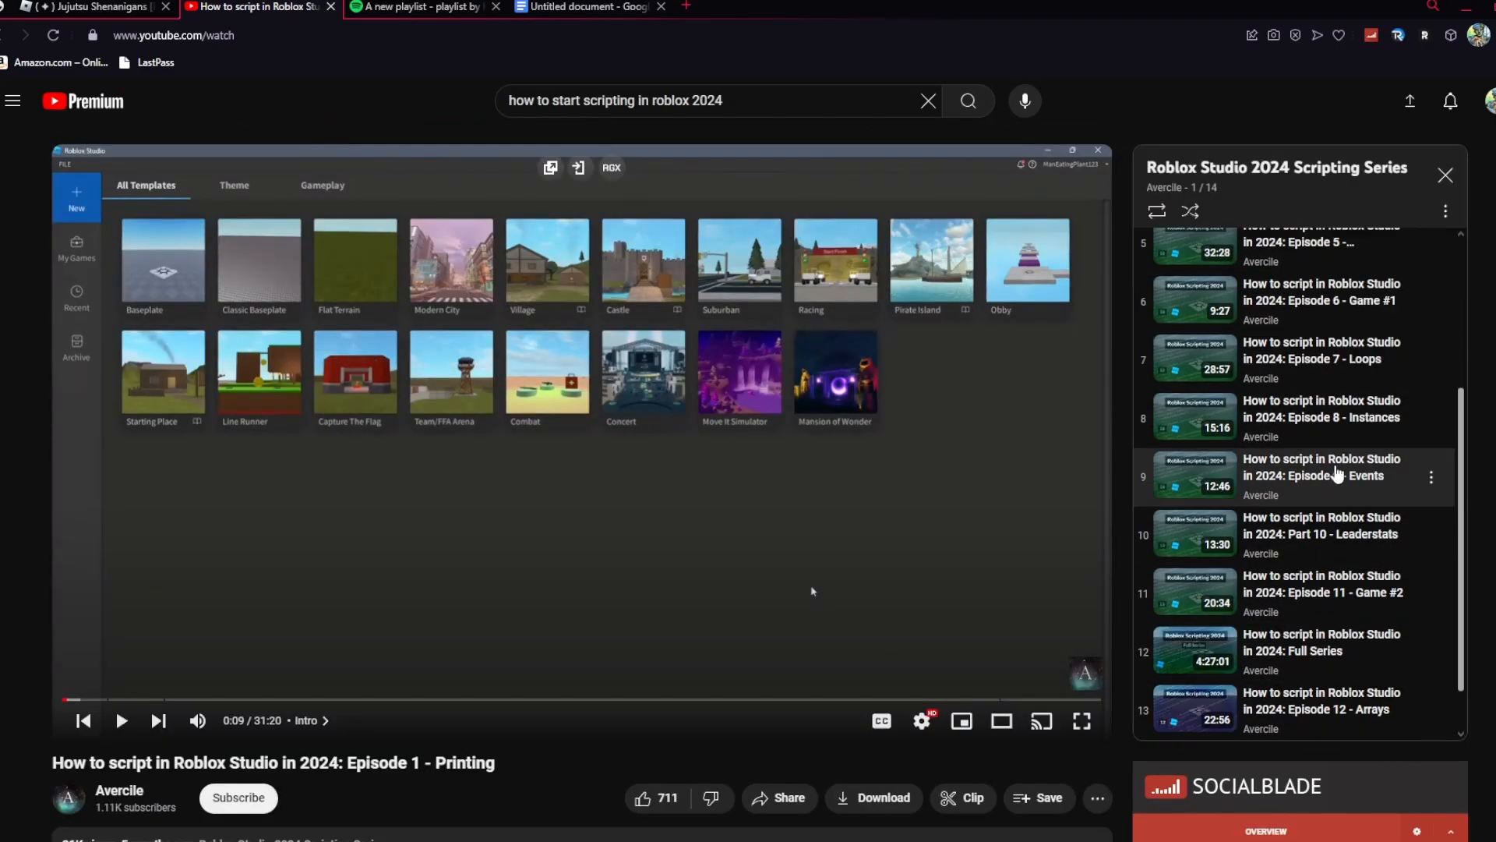
{"action": "mouse_move", "coordinate": [1309, 672]}
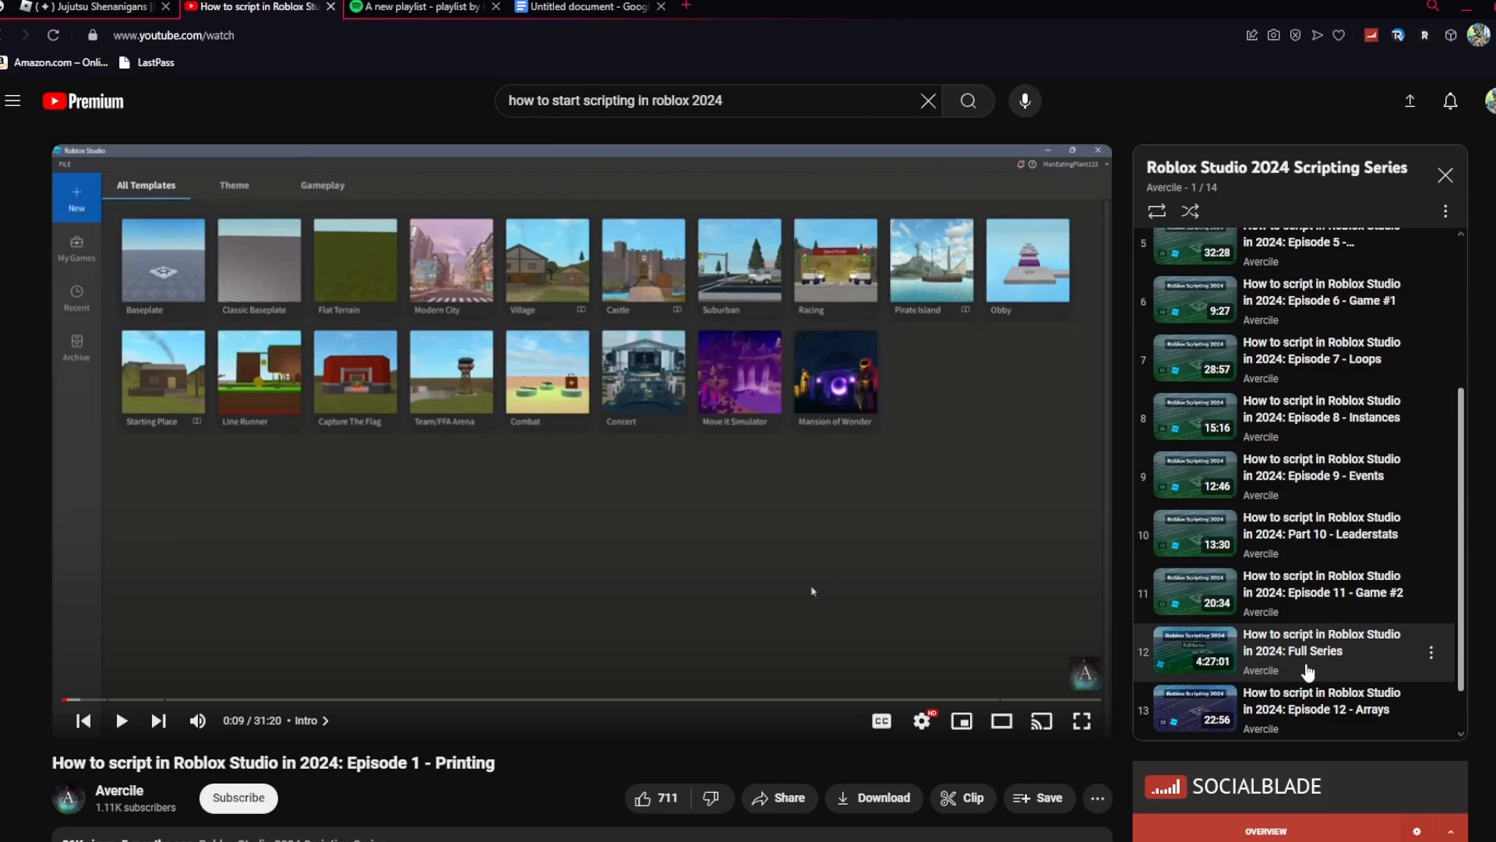
{"action": "mouse_move", "coordinate": [1318, 627]}
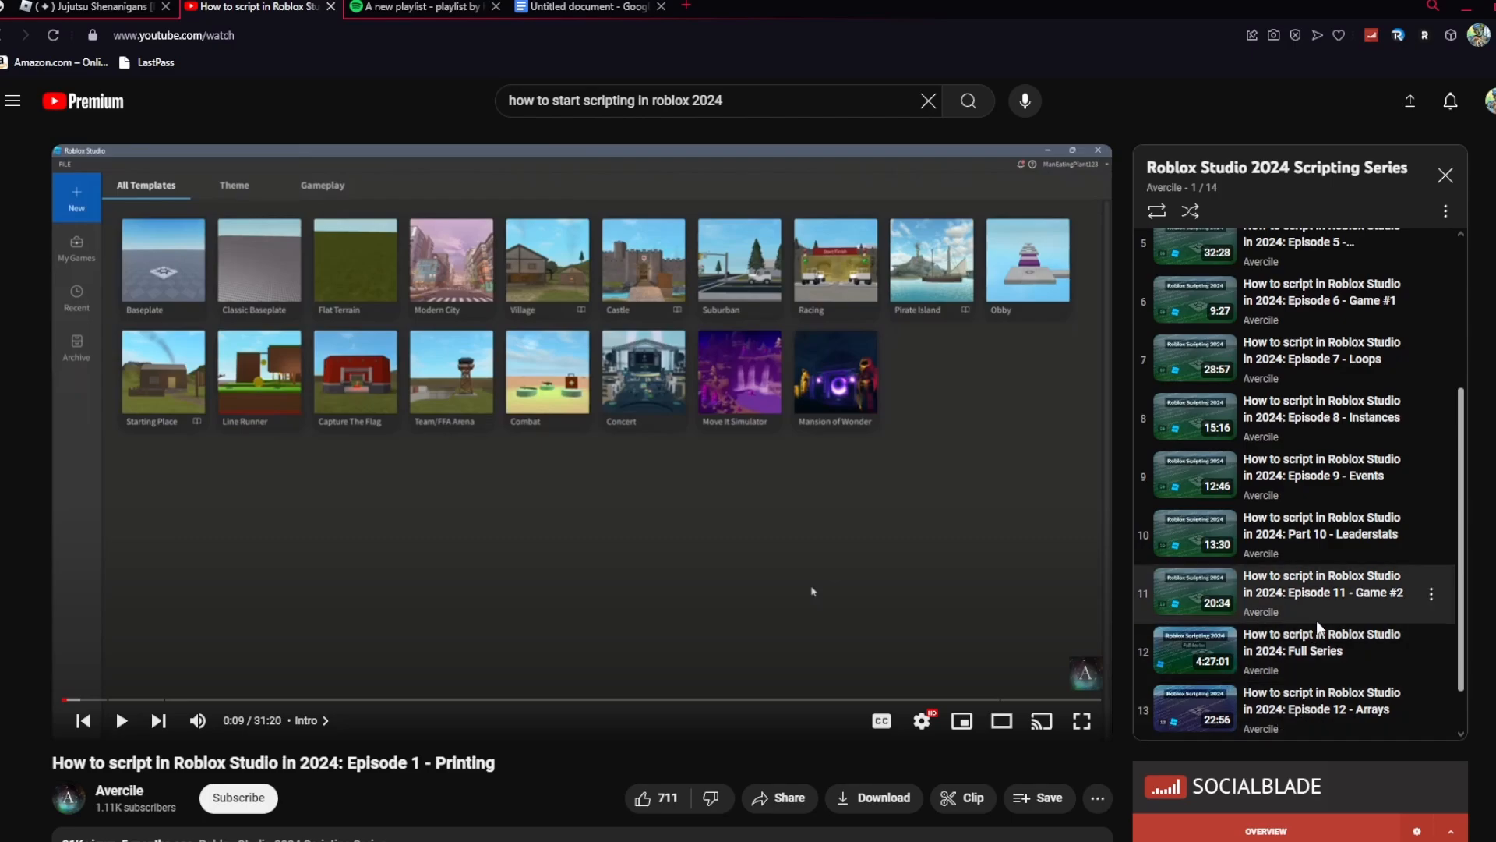
{"action": "mouse_move", "coordinate": [1302, 590]}
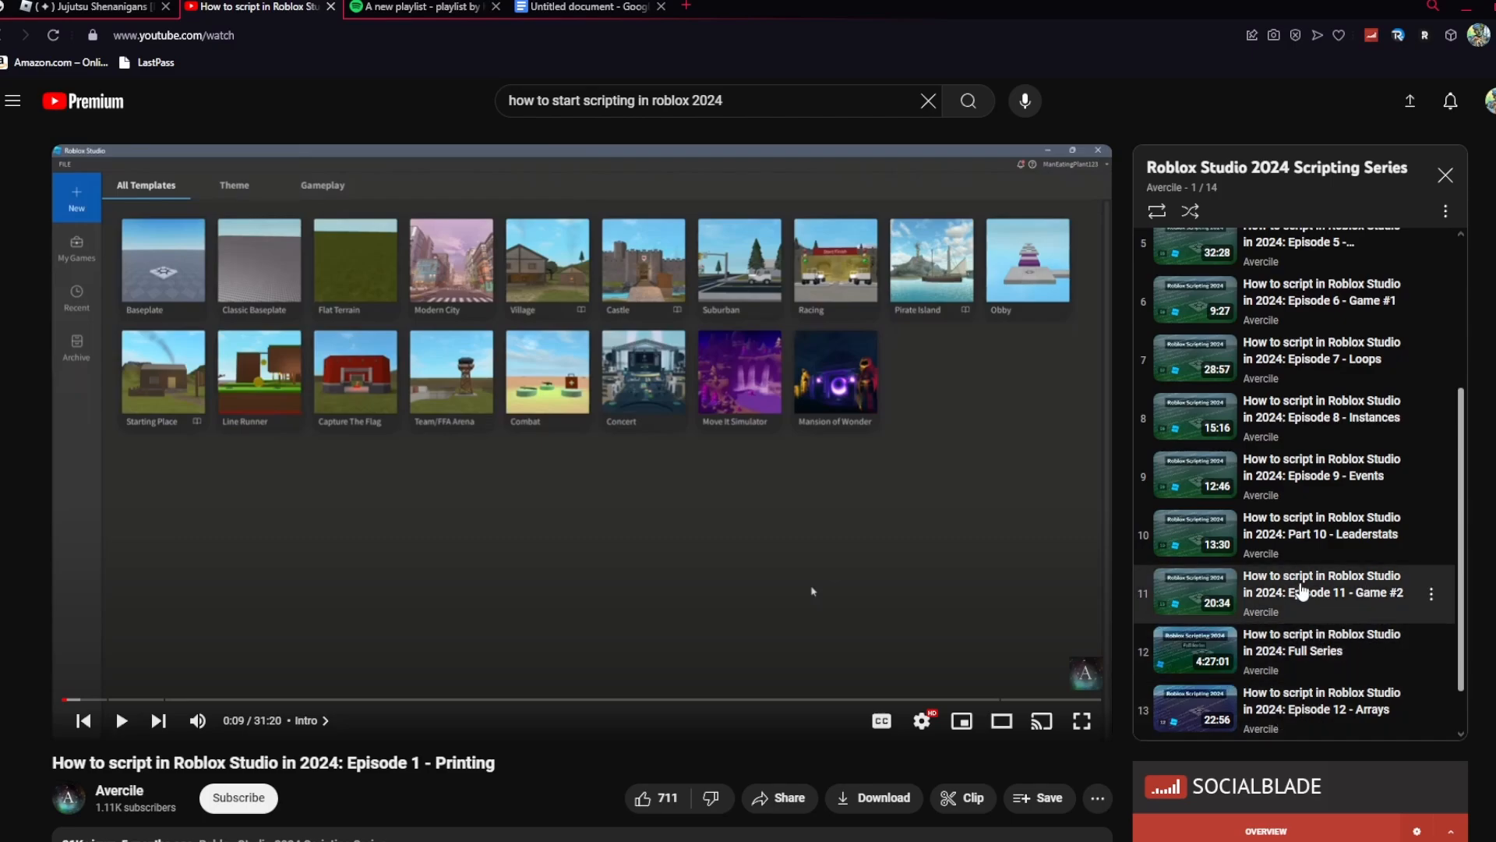
{"action": "mouse_move", "coordinate": [1257, 712]}
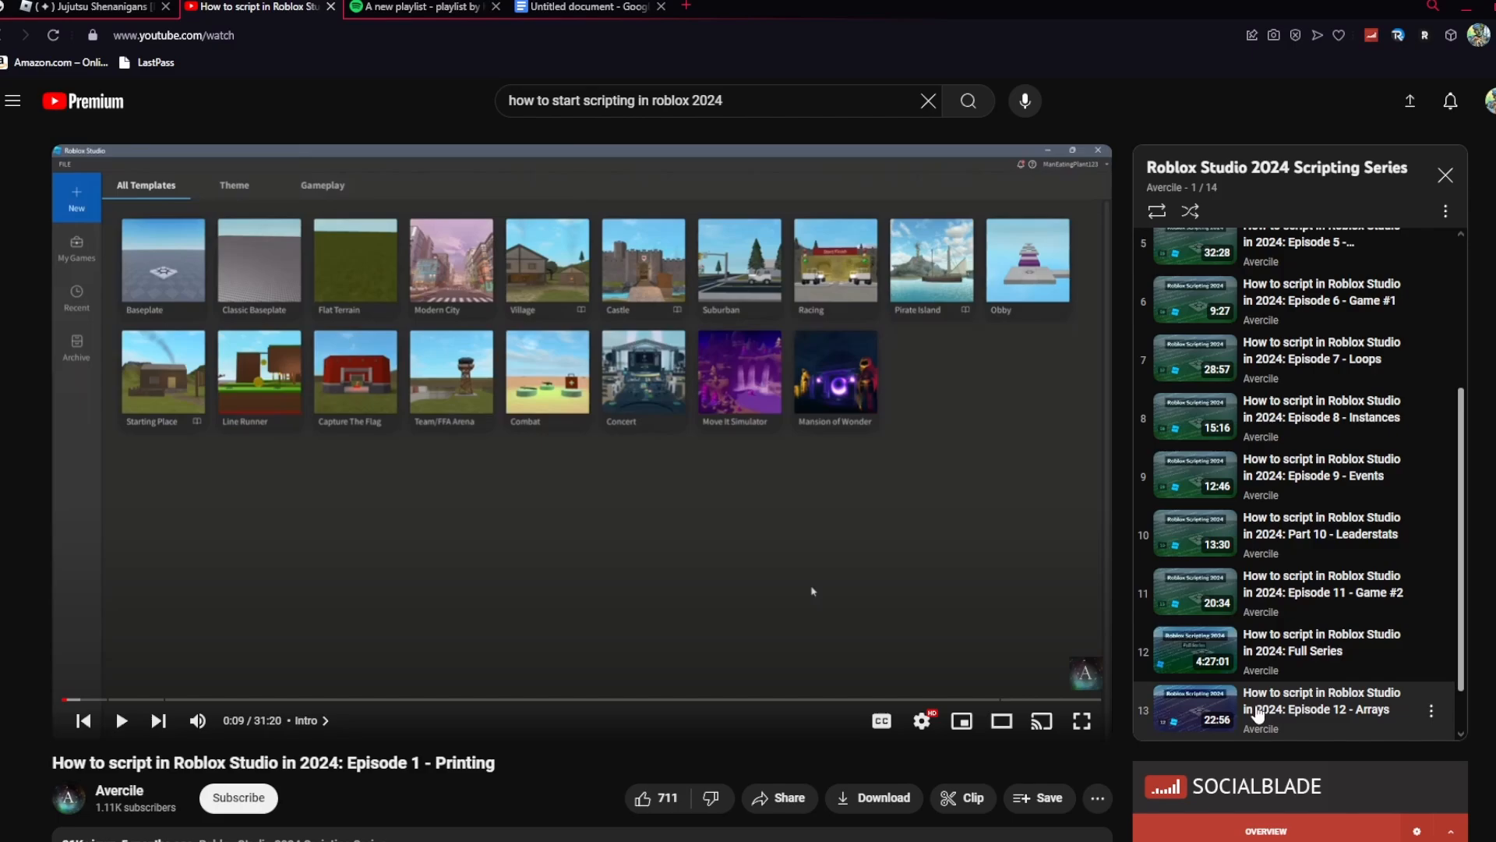
{"action": "scroll", "scroll_direction": "down", "scroll_amount": 3}
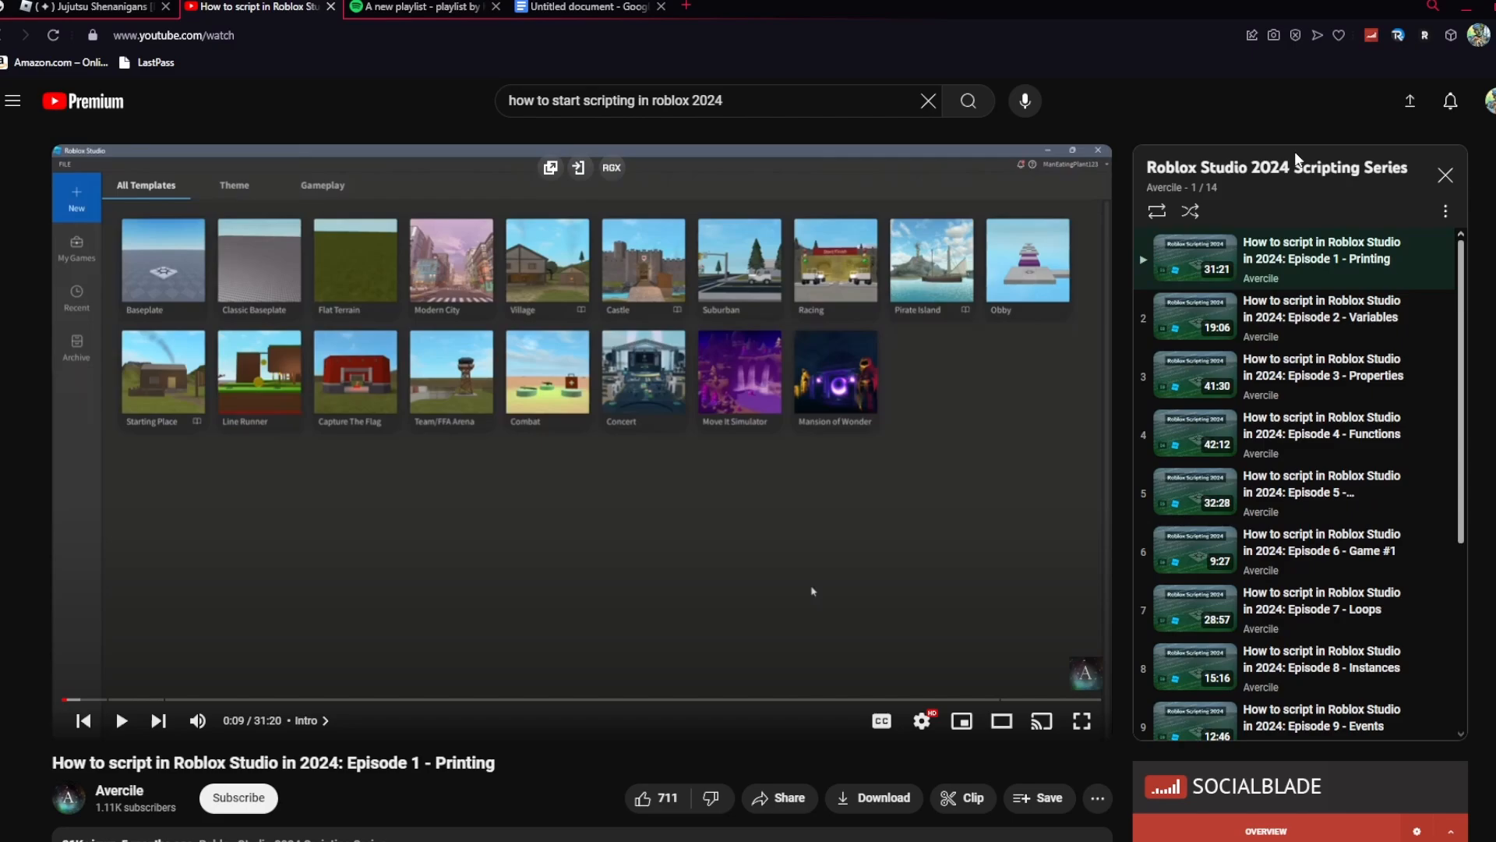
{"action": "mouse_move", "coordinate": [1296, 166]}
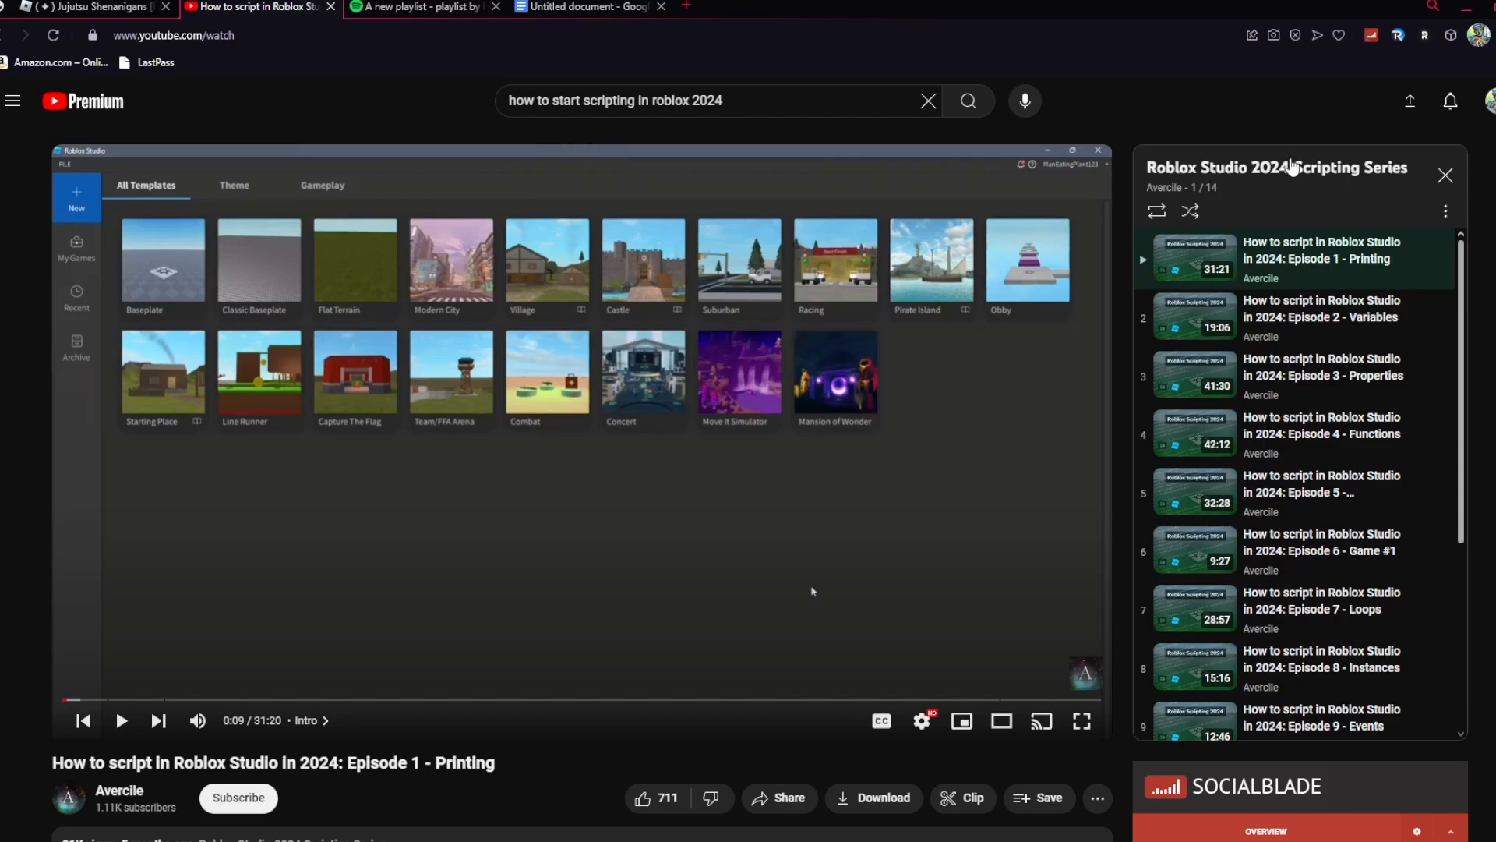
{"action": "mouse_move", "coordinate": [1279, 168]}
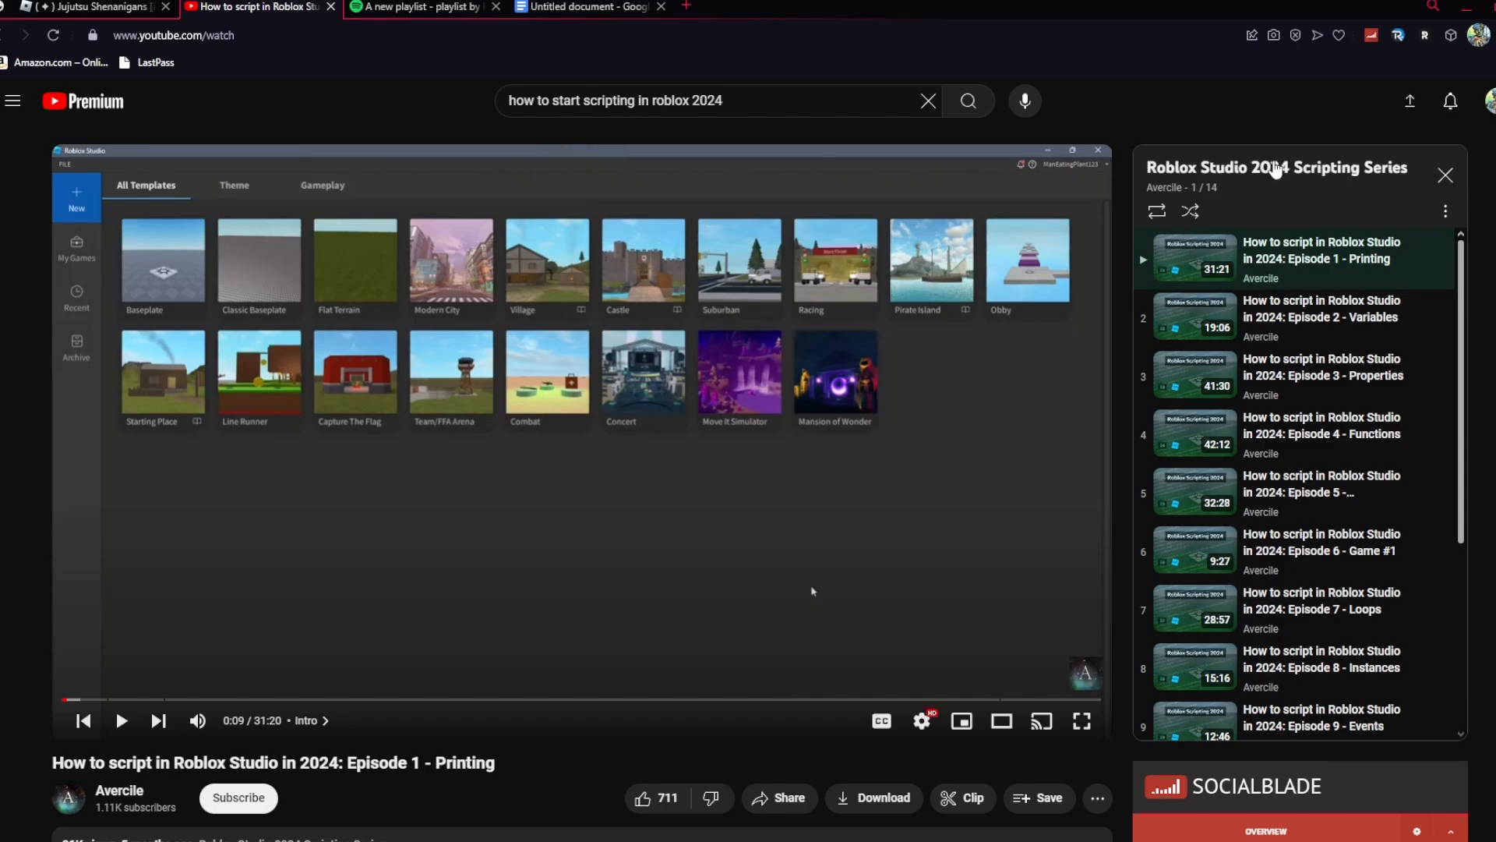
{"action": "mouse_move", "coordinate": [715, 719]}
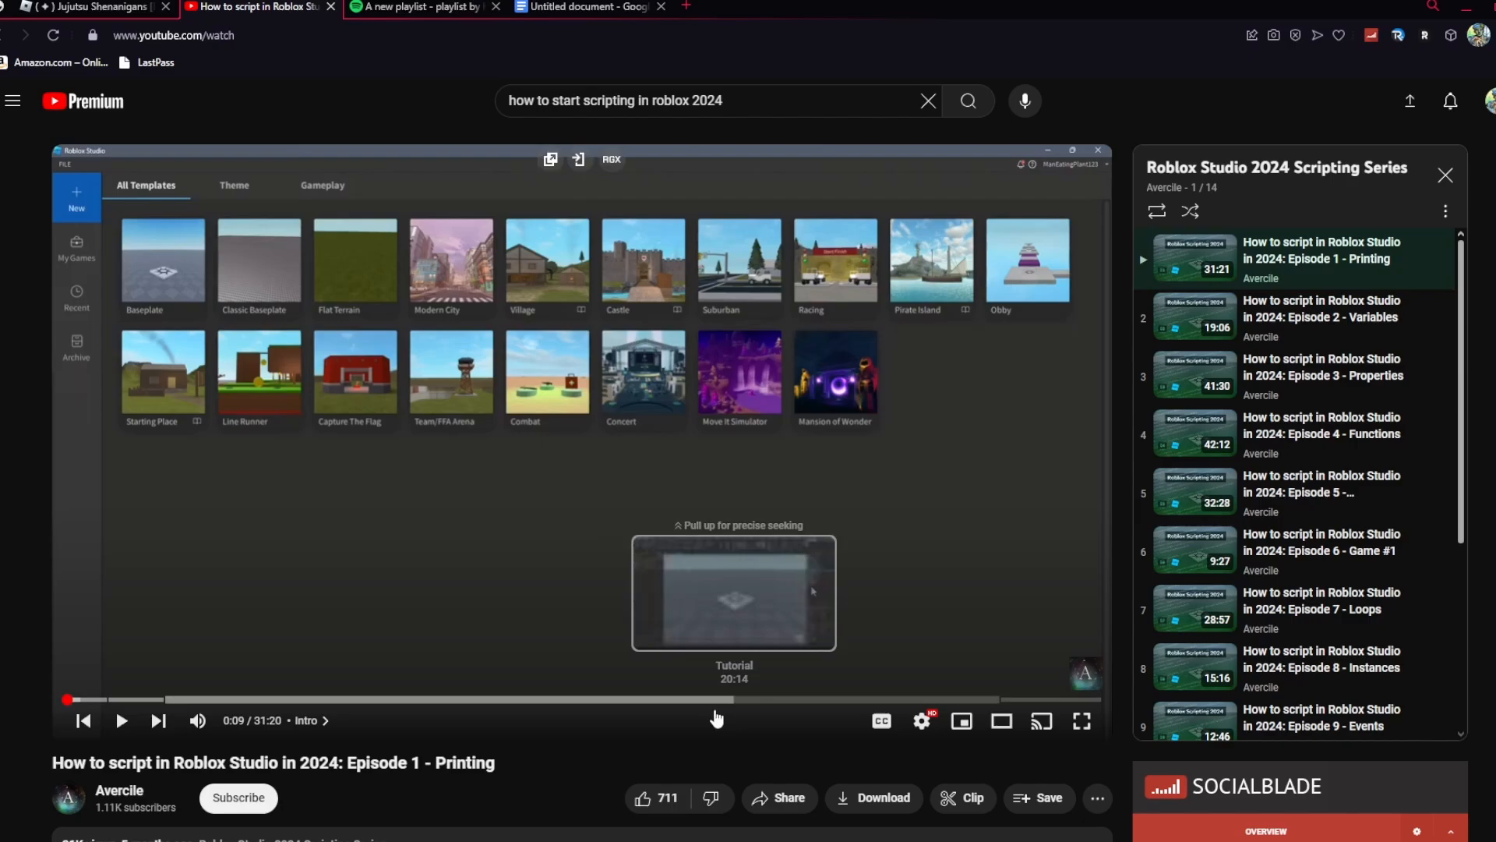
{"action": "mouse_move", "coordinate": [424, 820]}
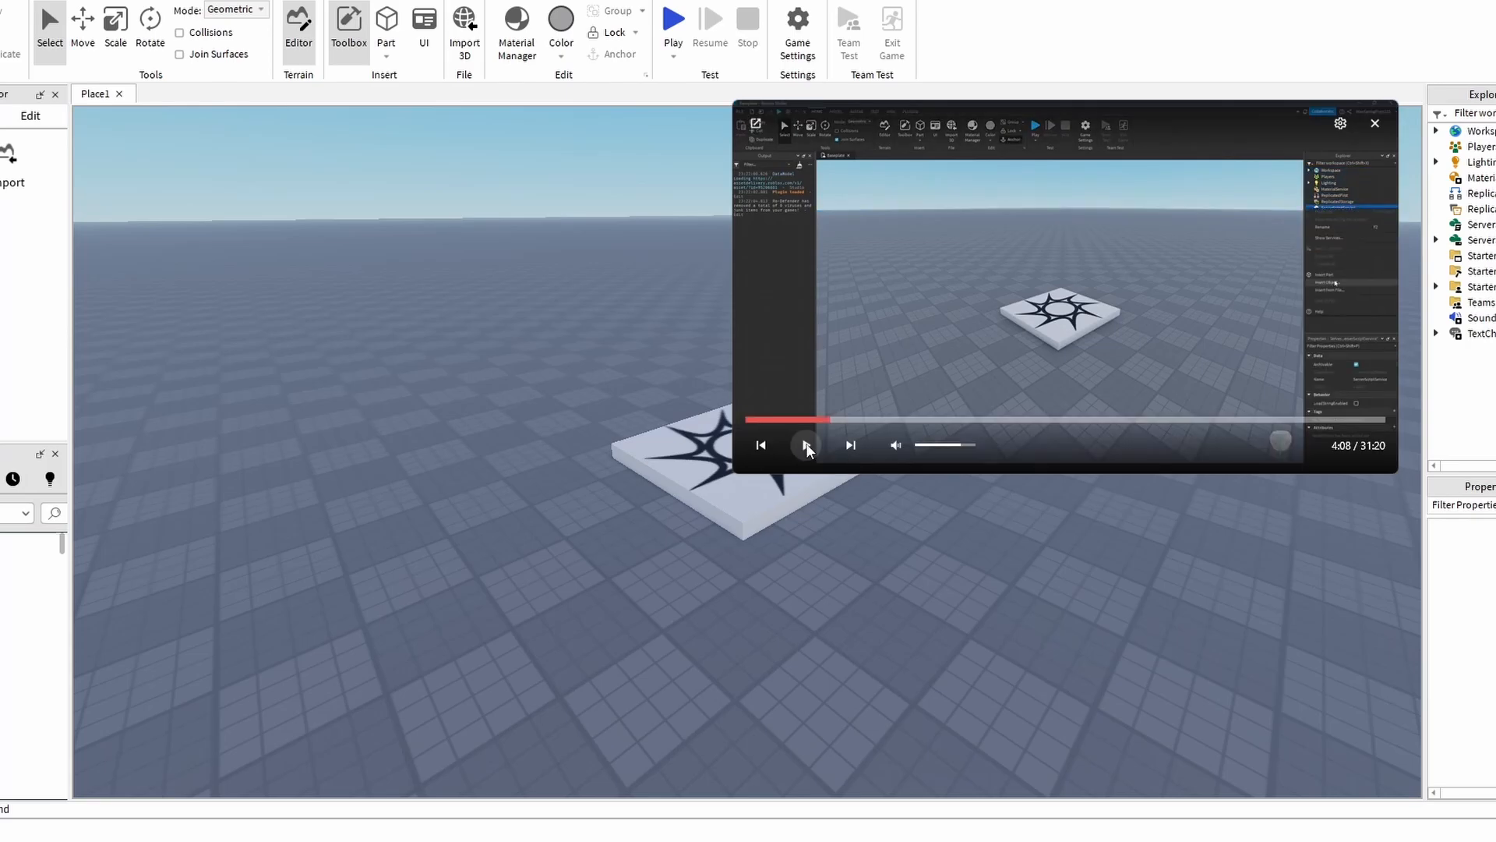
Pause the tutorial and open the video about using the Output menu.
{"action": "left_click", "coordinate": [807, 446]}
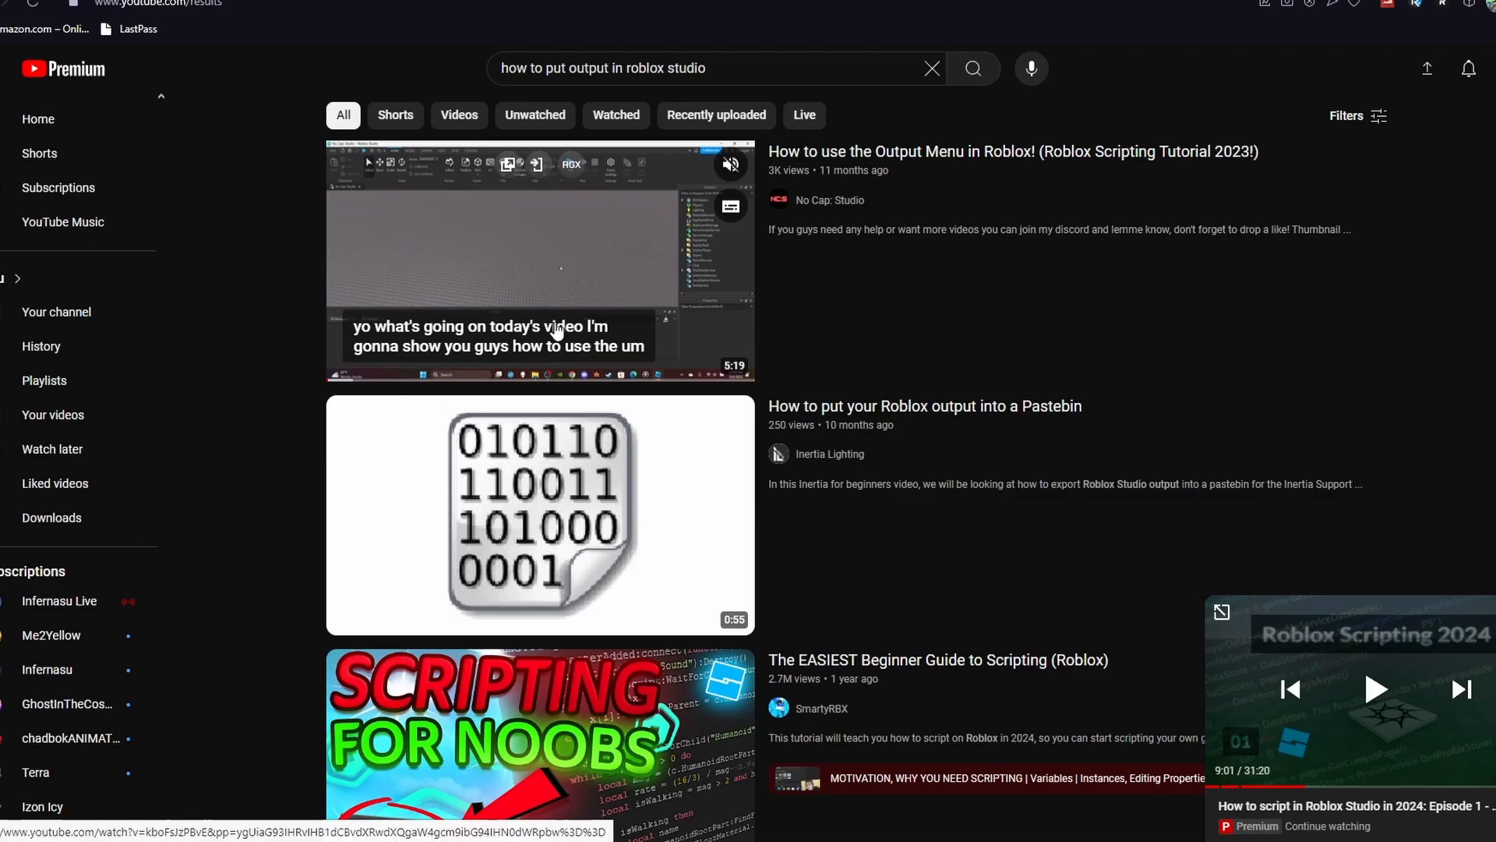
{"action": "left_click", "coordinate": [558, 261]}
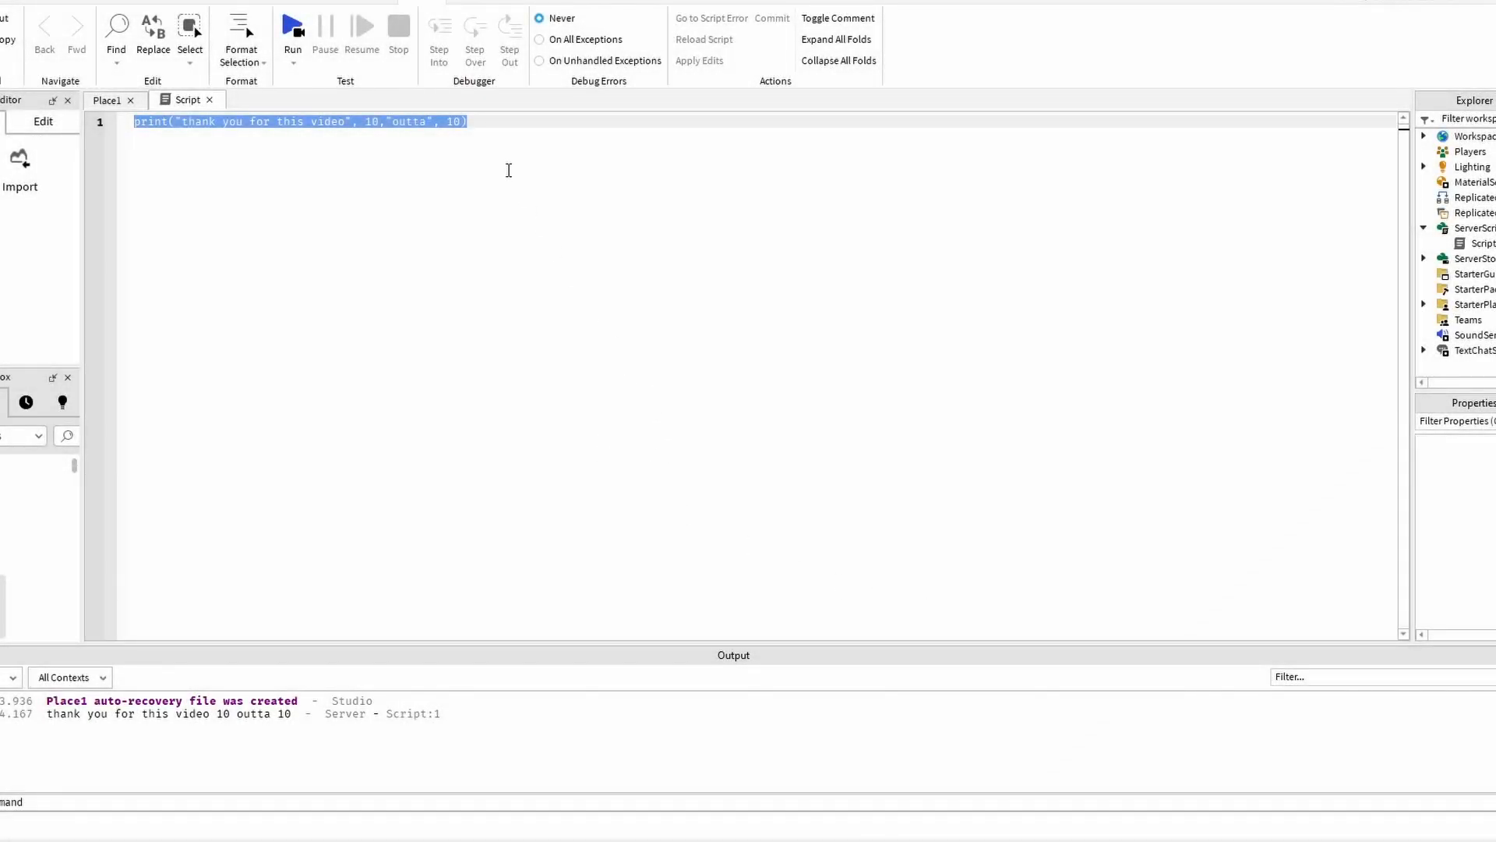
{"action": "mouse_move", "coordinate": [509, 202]}
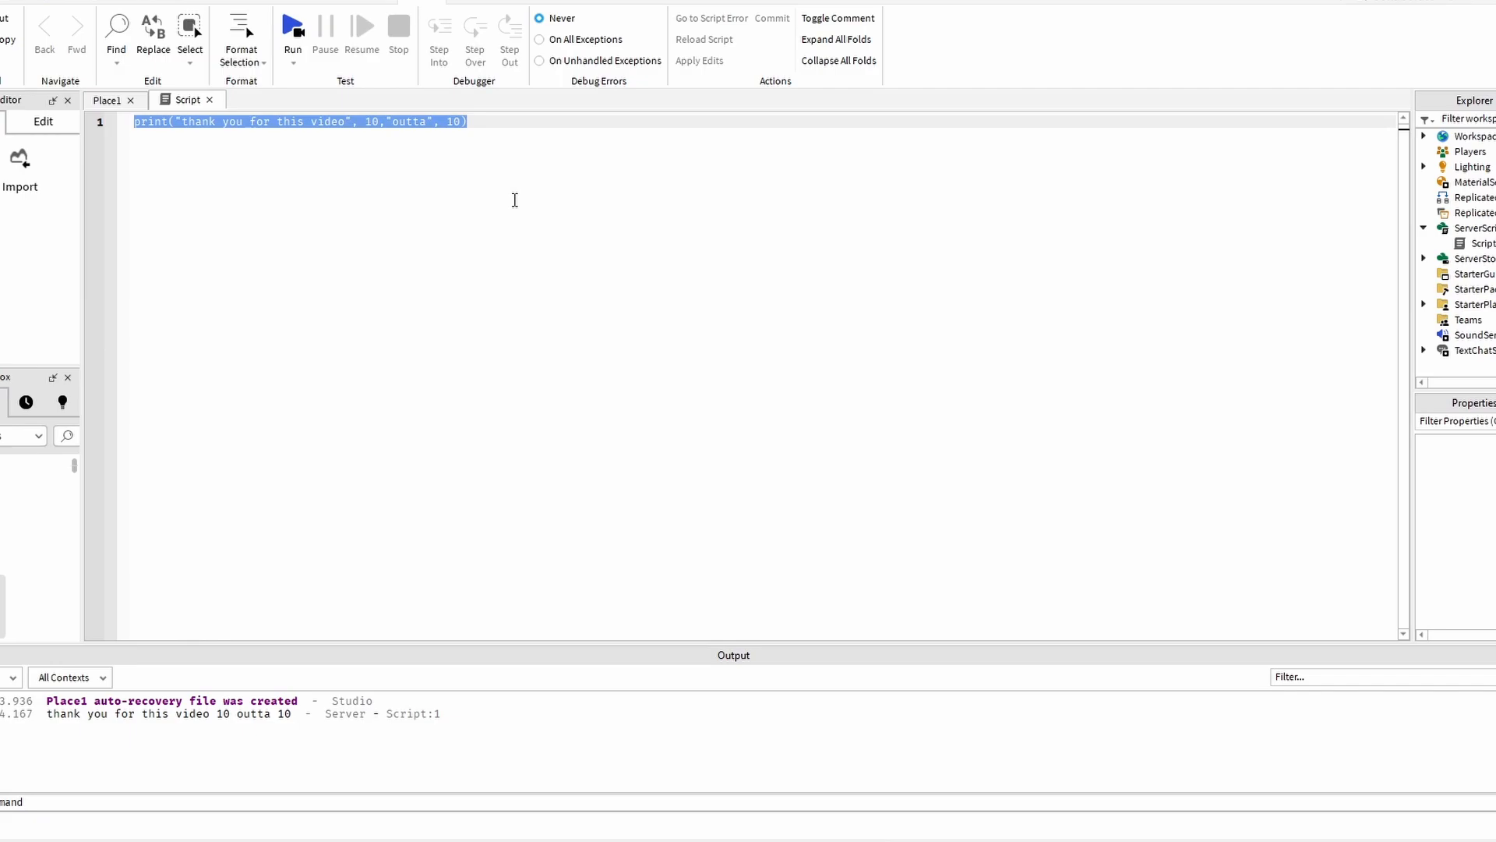
{"action": "mouse_move", "coordinate": [585, 394]}
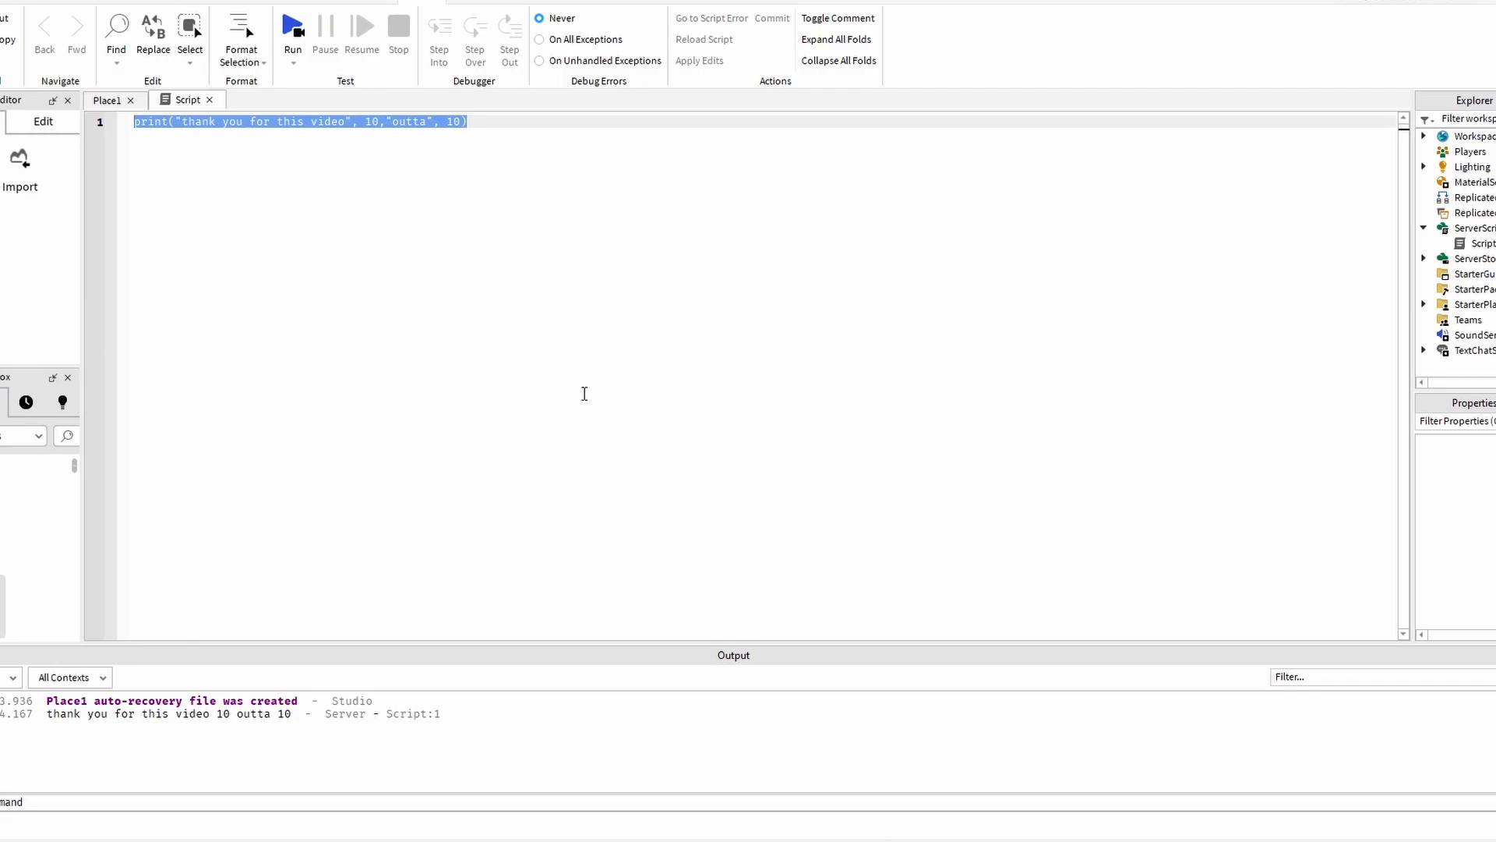
{"action": "mouse_move", "coordinate": [569, 624]}
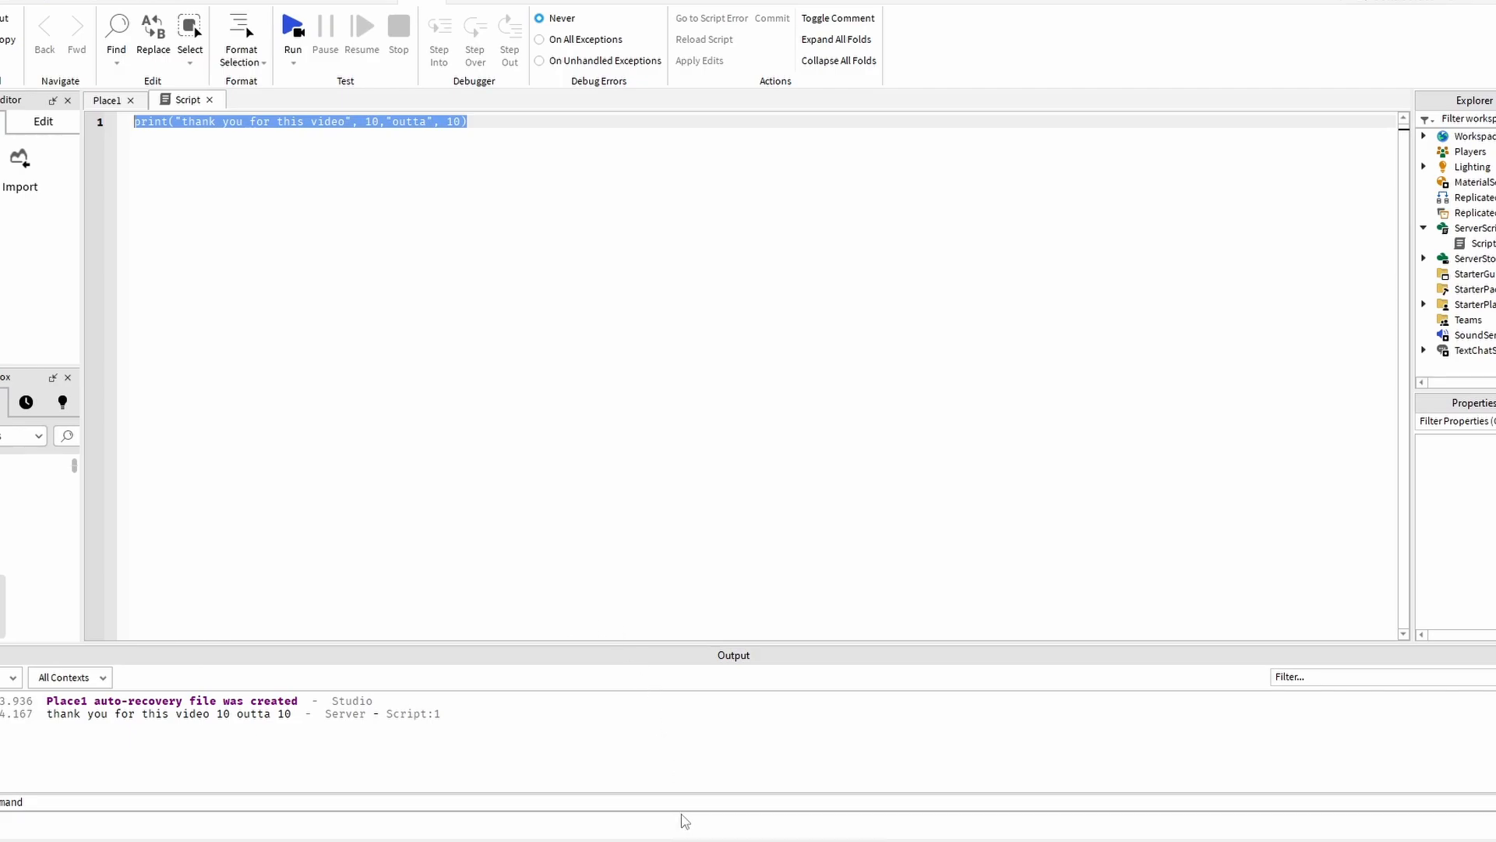
{"action": "mouse_move", "coordinate": [1225, 398]}
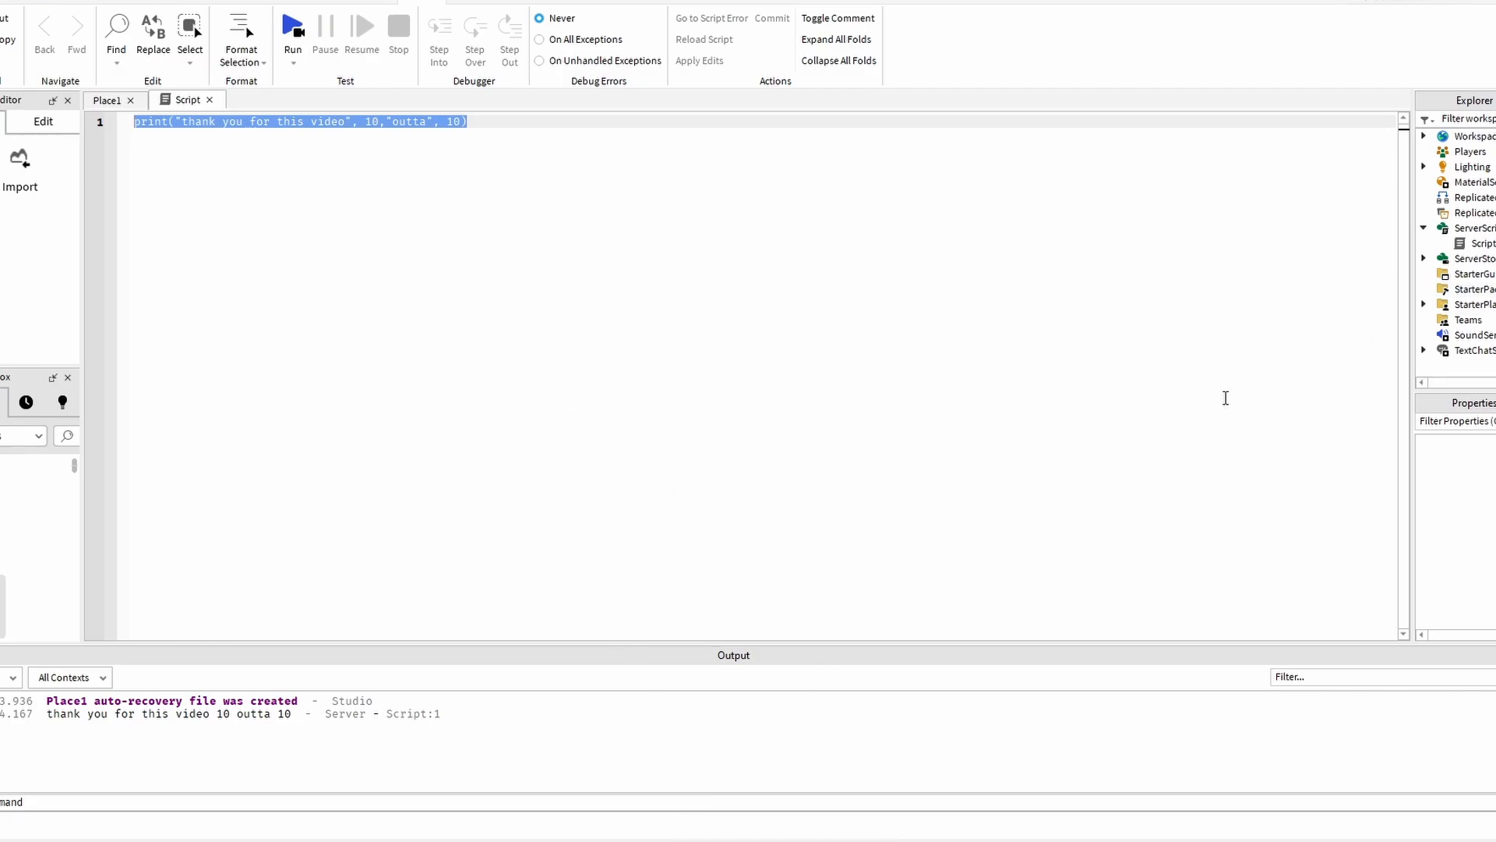
{"action": "mouse_move", "coordinate": [1024, 459]}
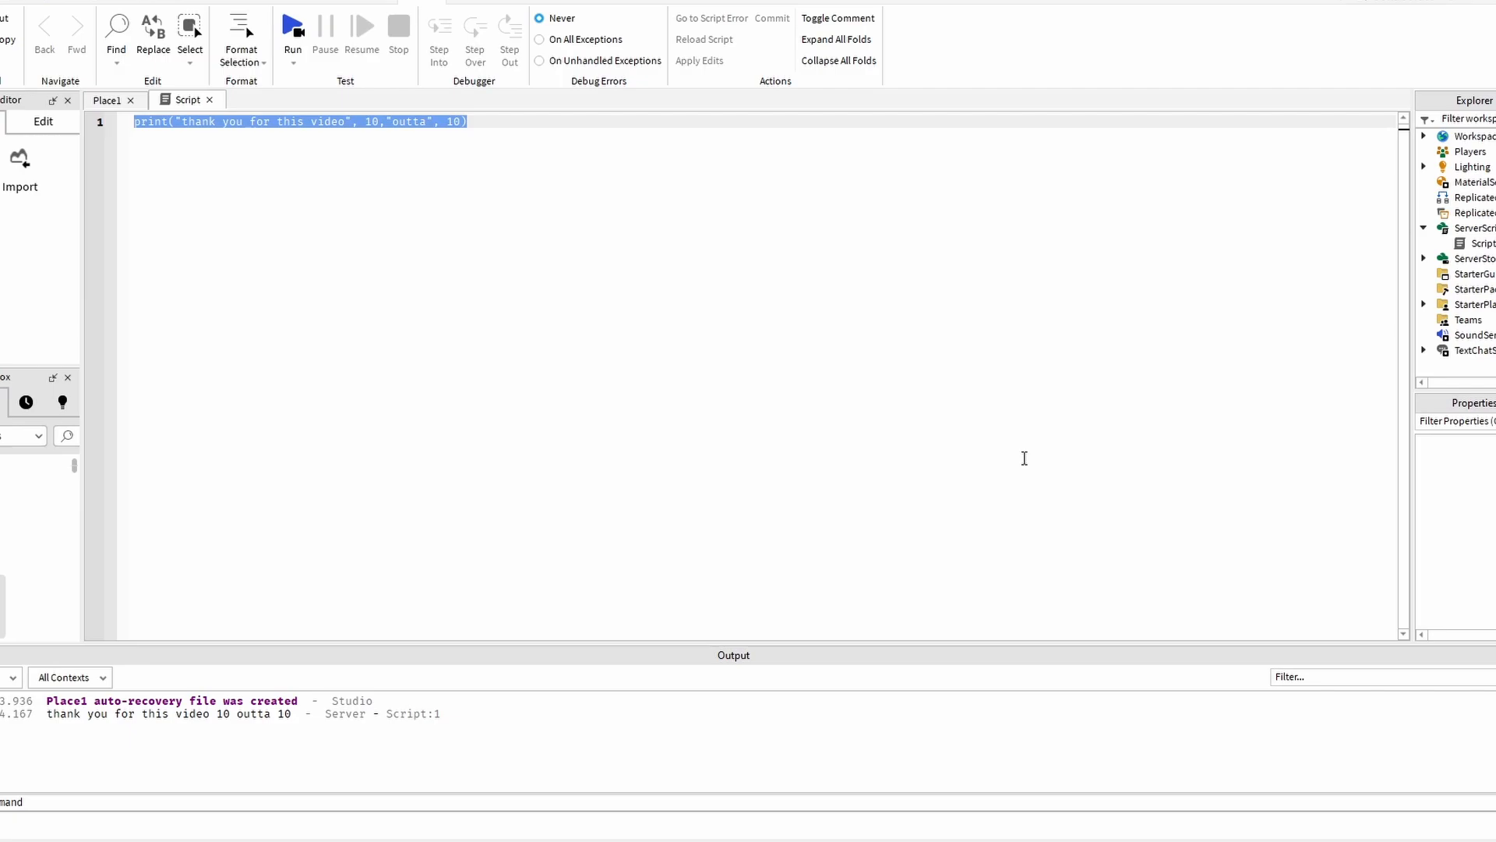
Delete the 'thank you for this video 10 outta 10' print line.
{"action": "key", "text": "Delete"}
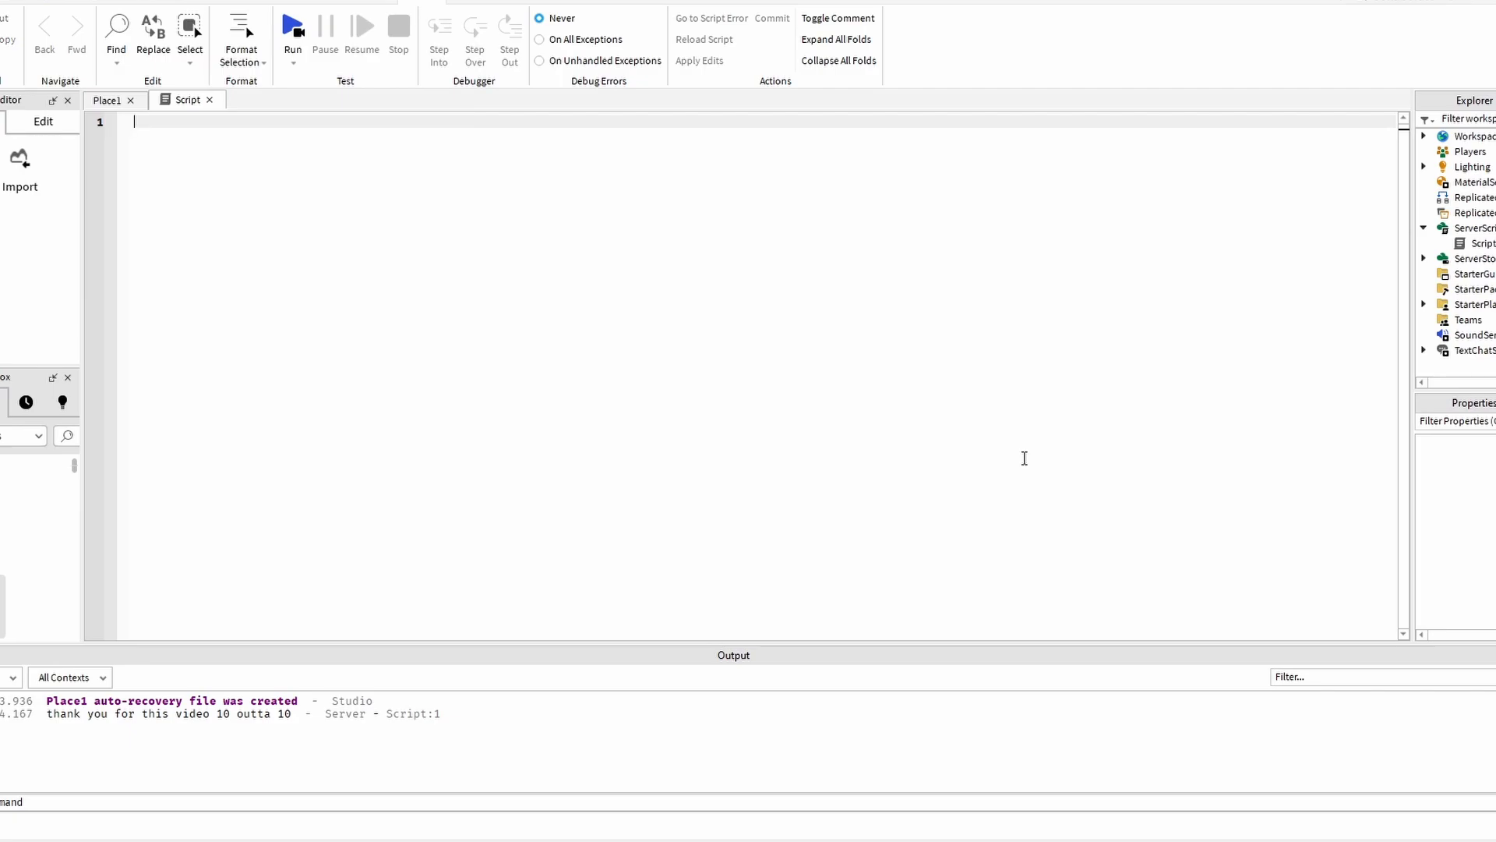
Write print("make sure to like and subscribe for", 200, "subs in the future") on line 1.
{"action": "type", "text": "Print(\"make sure"}
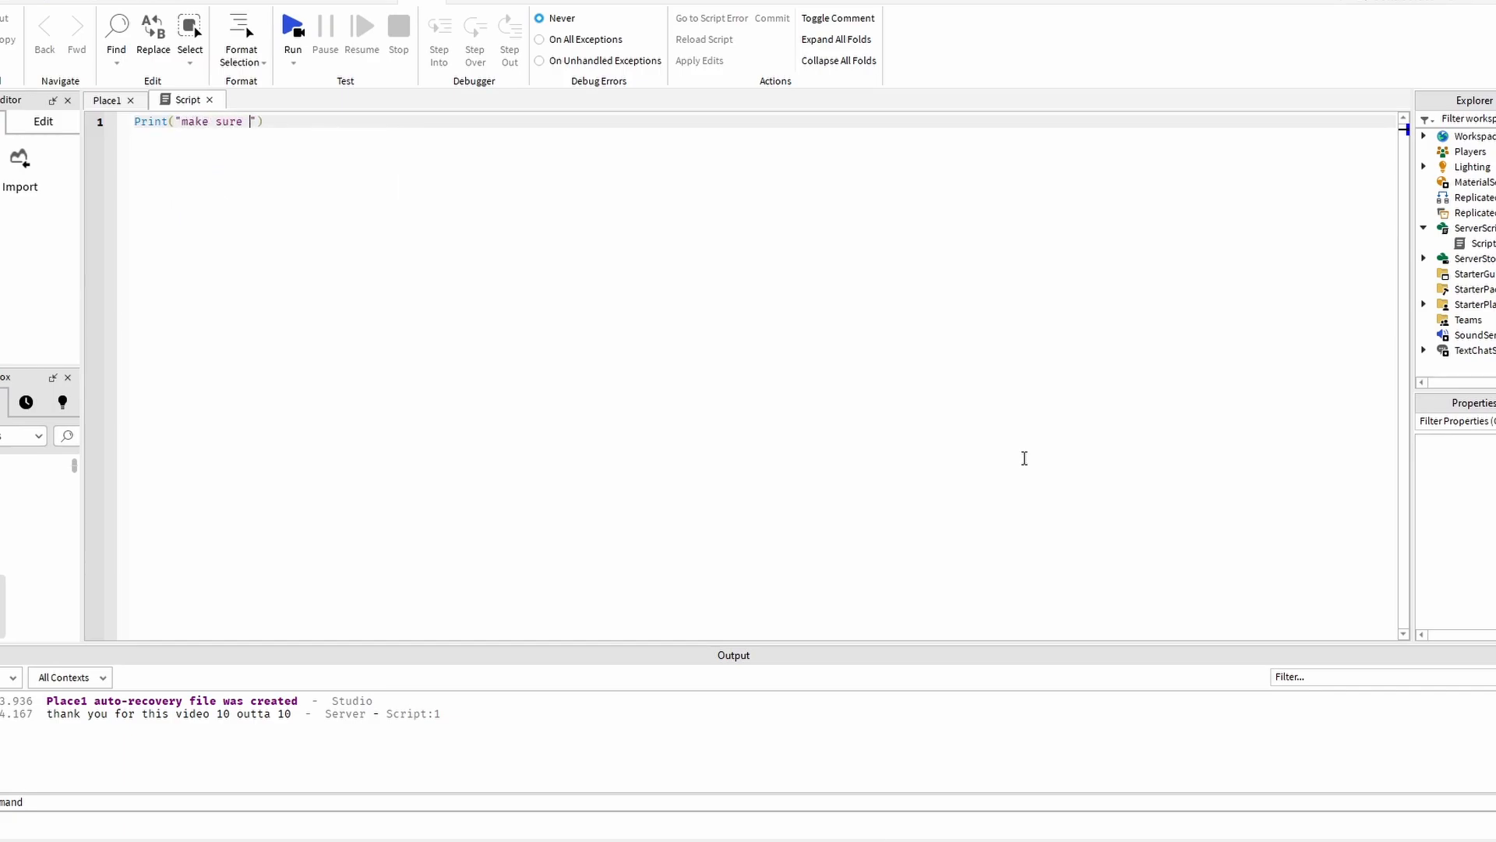
{"action": "type", "text": "to like and us"}
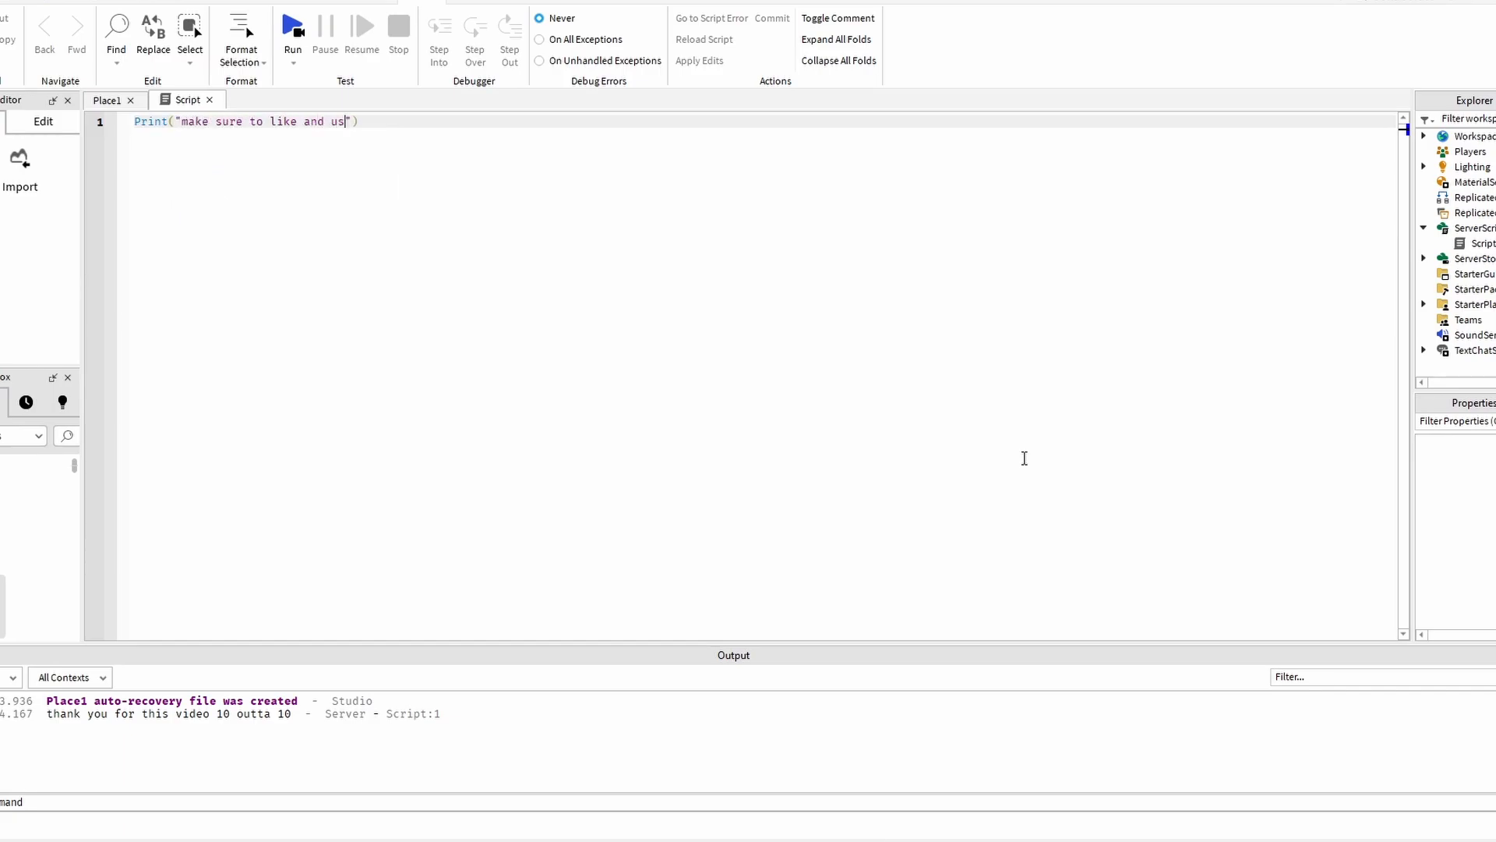
{"action": "type", "text": "subsc"}
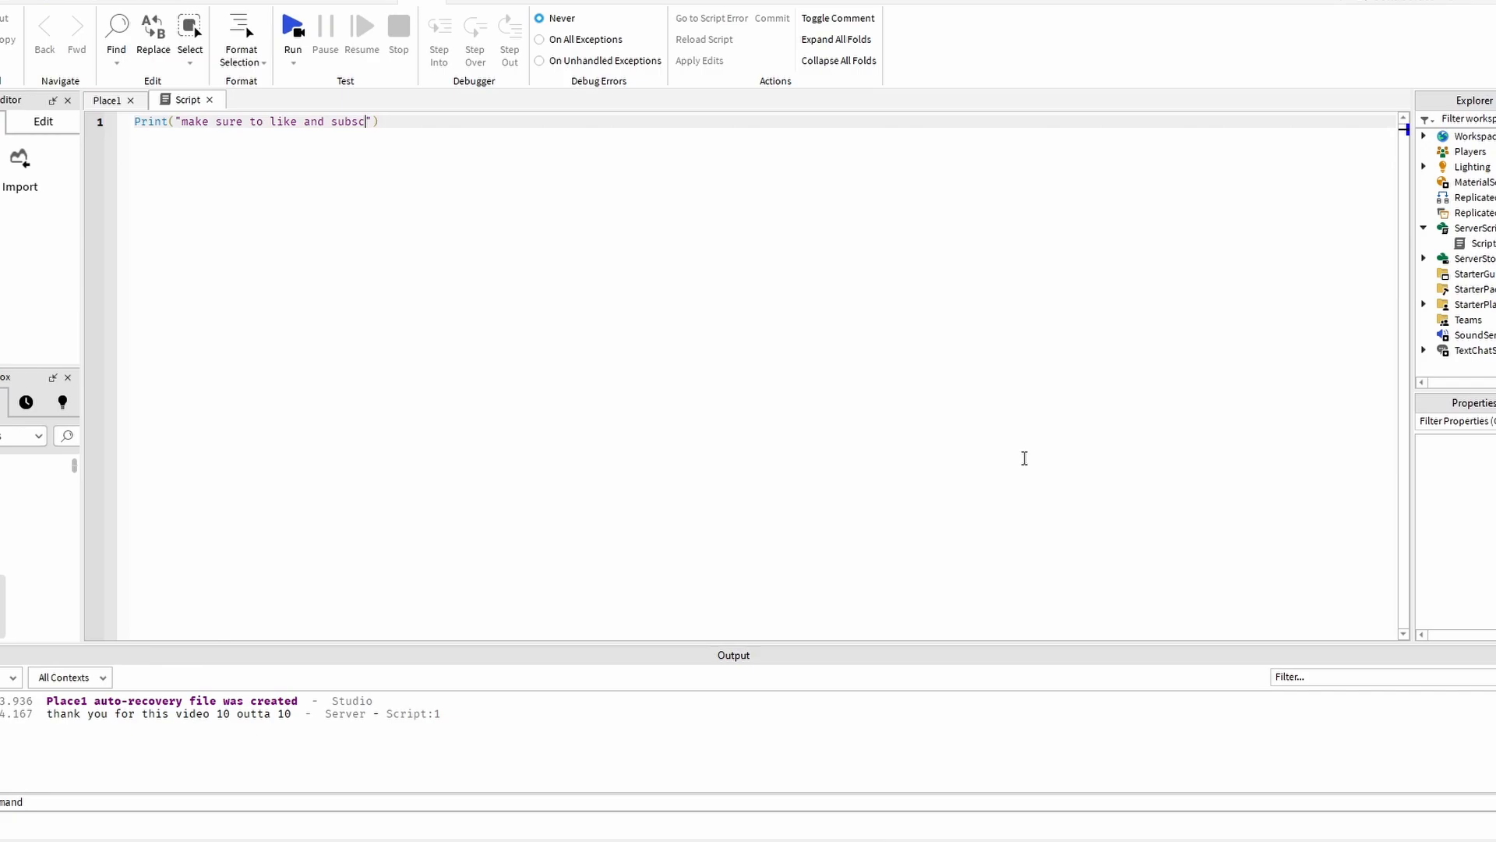
{"action": "type", "text": "ribe for,"}
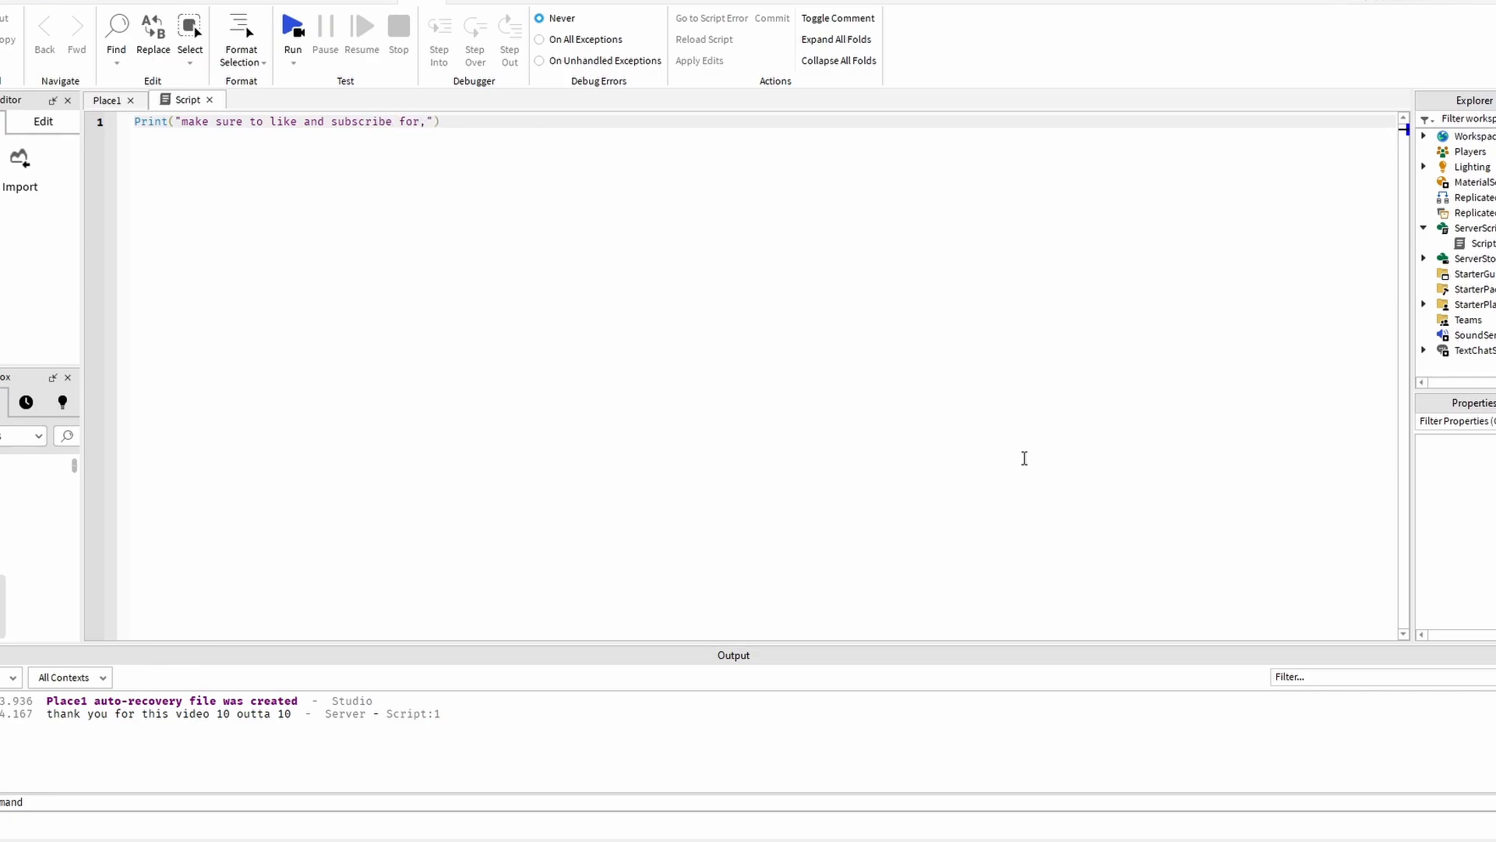
{"action": "key", "text": "Backspace"}
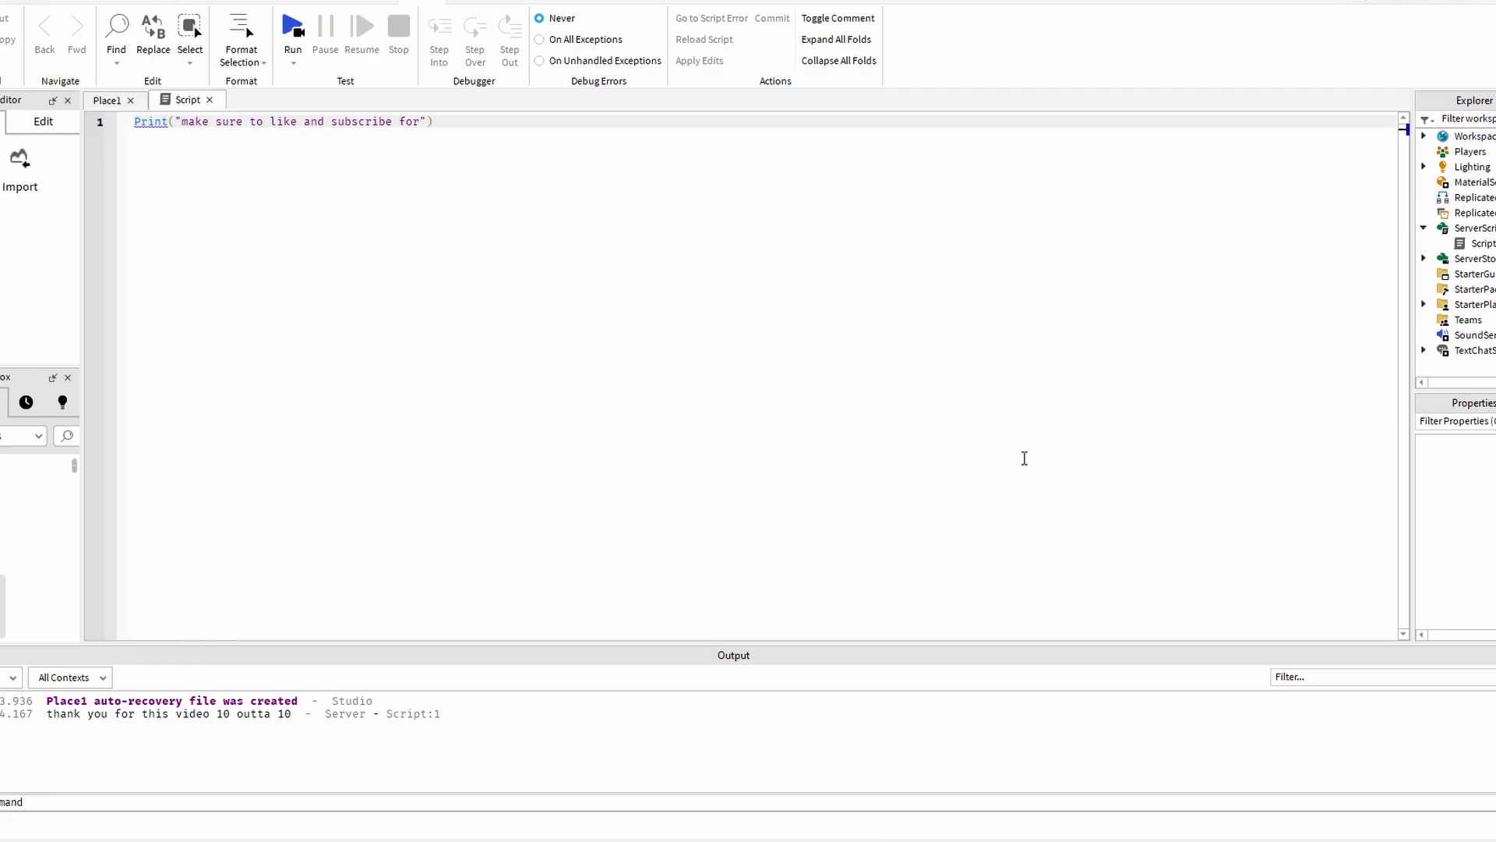
{"action": "type", "text": ","}
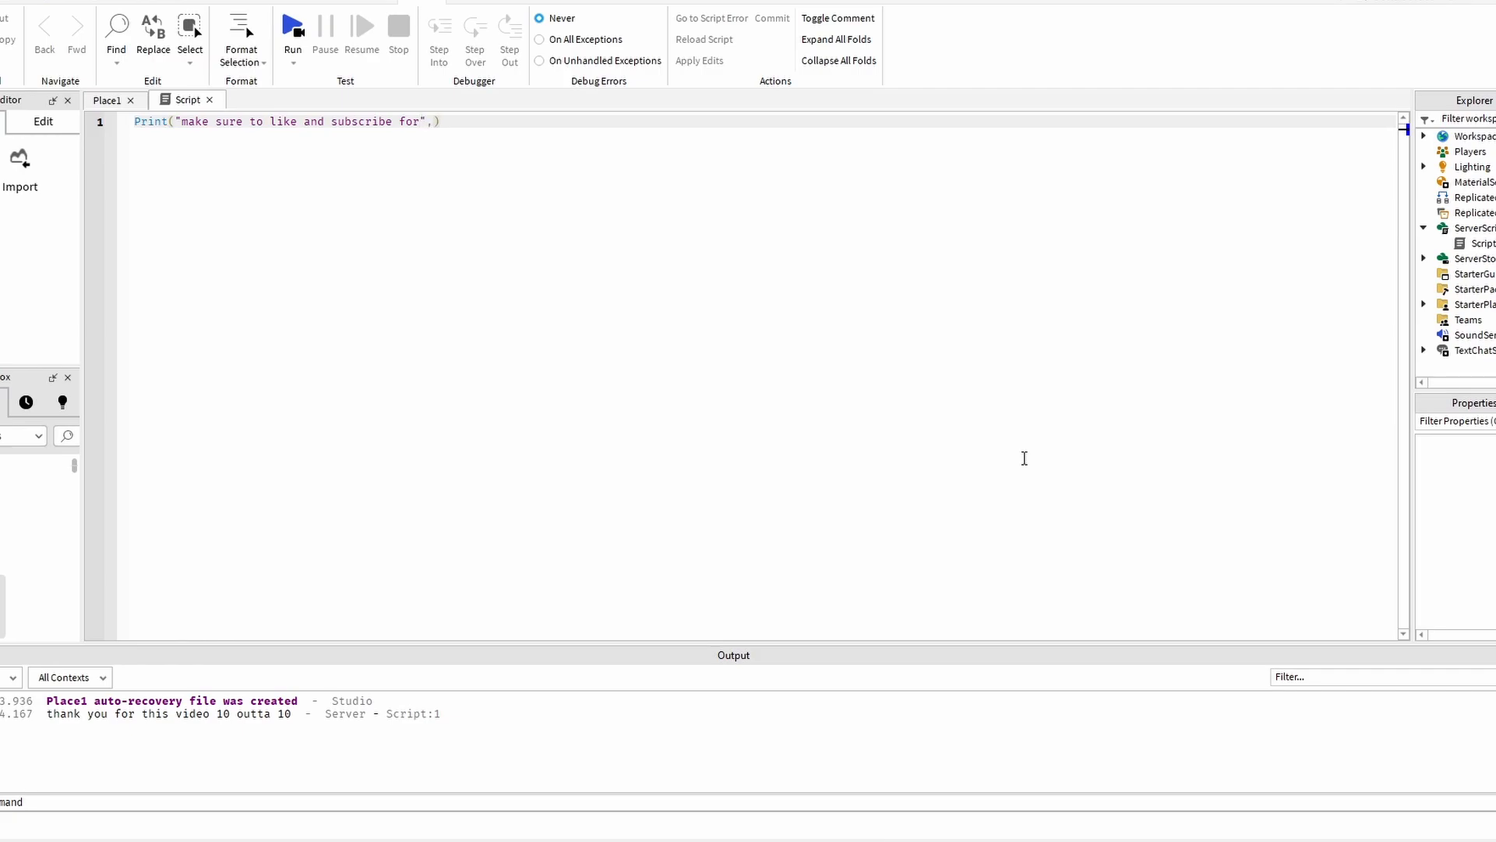
{"action": "type", "text": "200 \""}
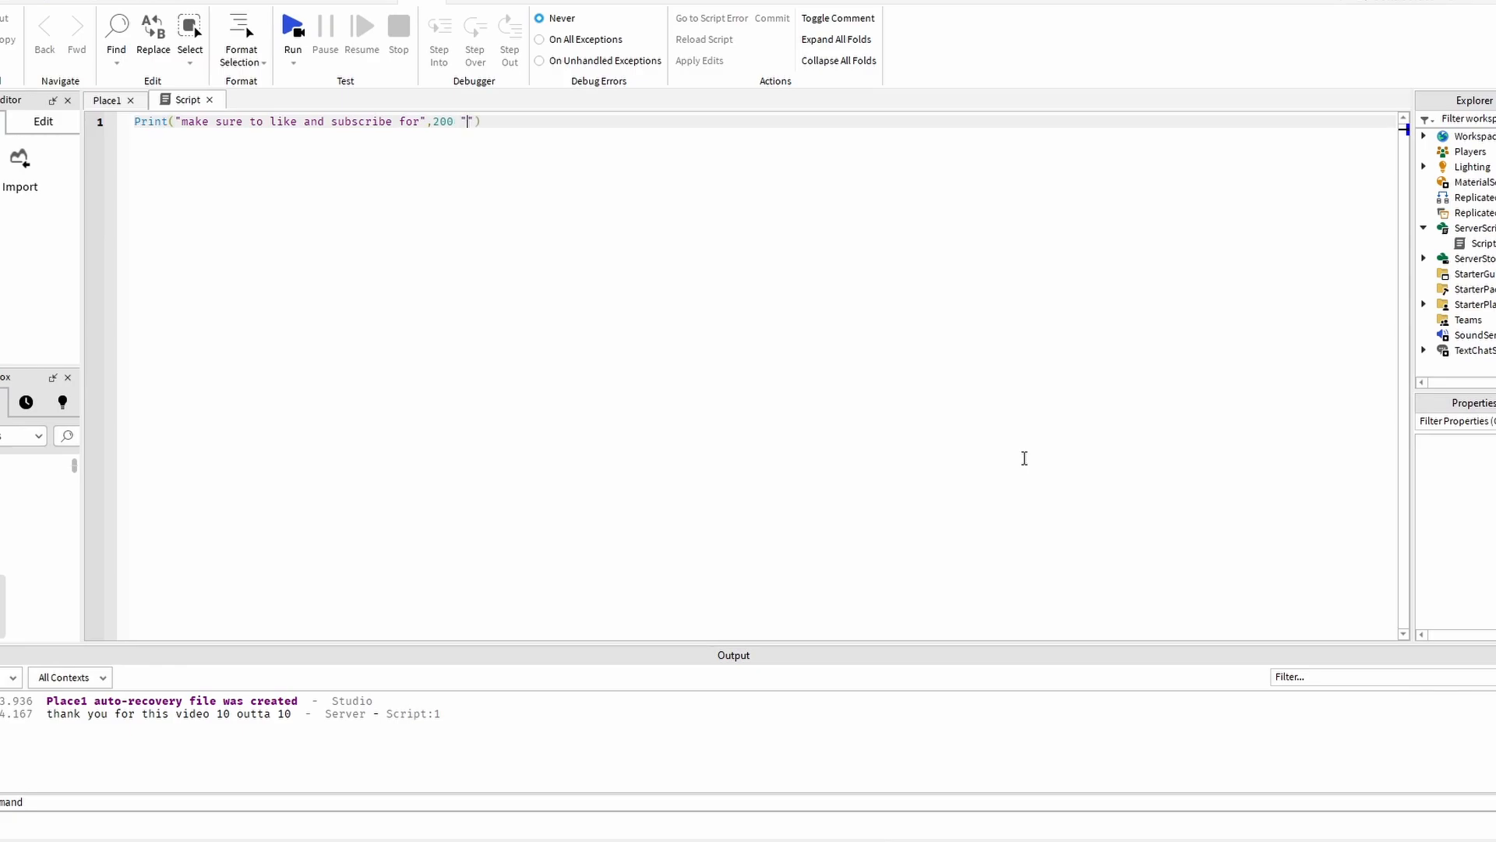
{"action": "type", "text": "subs in the fut"}
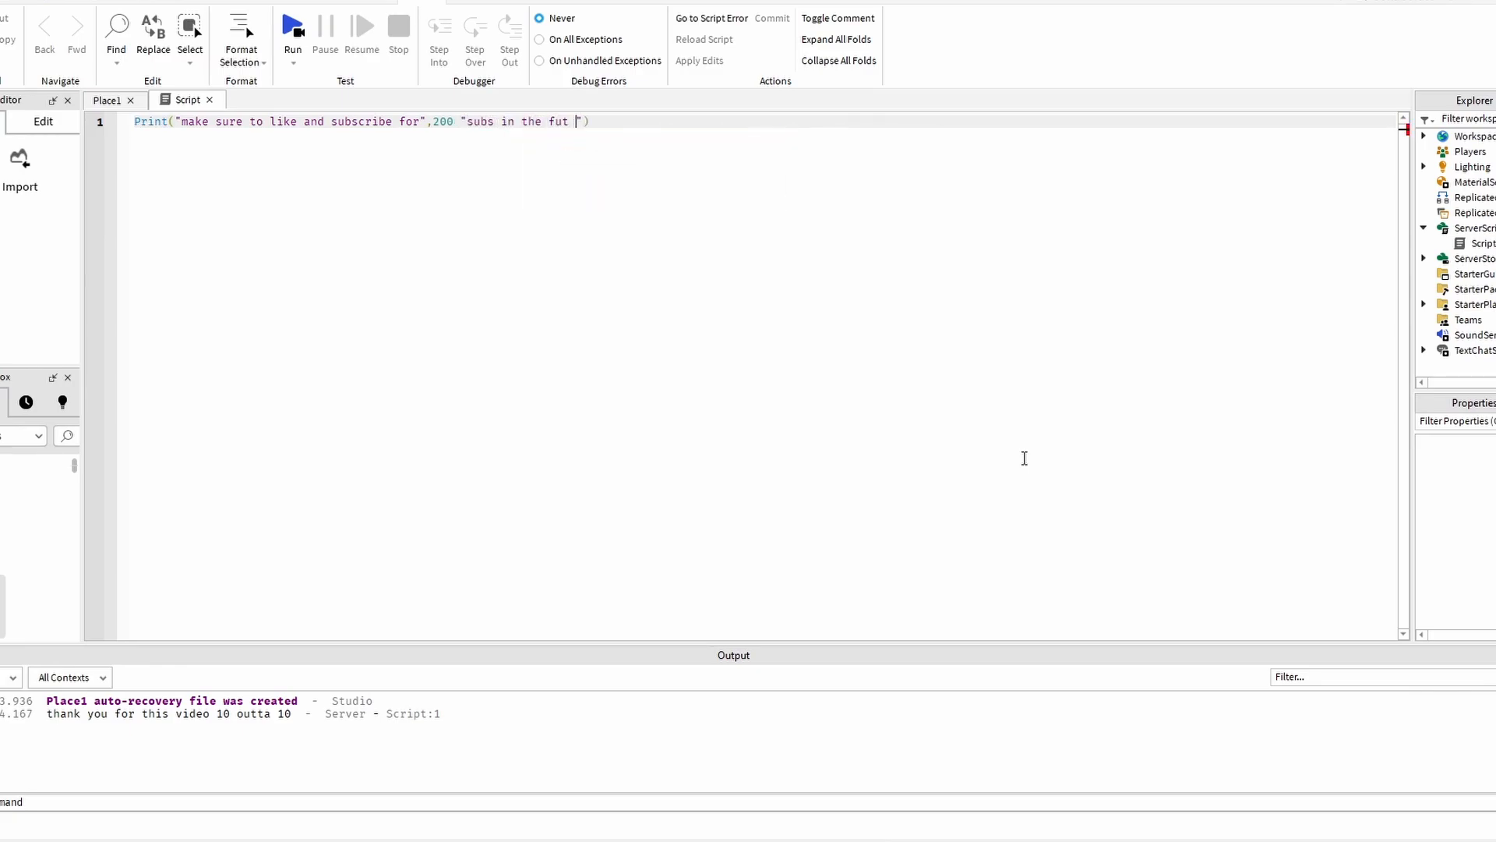
{"action": "type", "text": "re"}
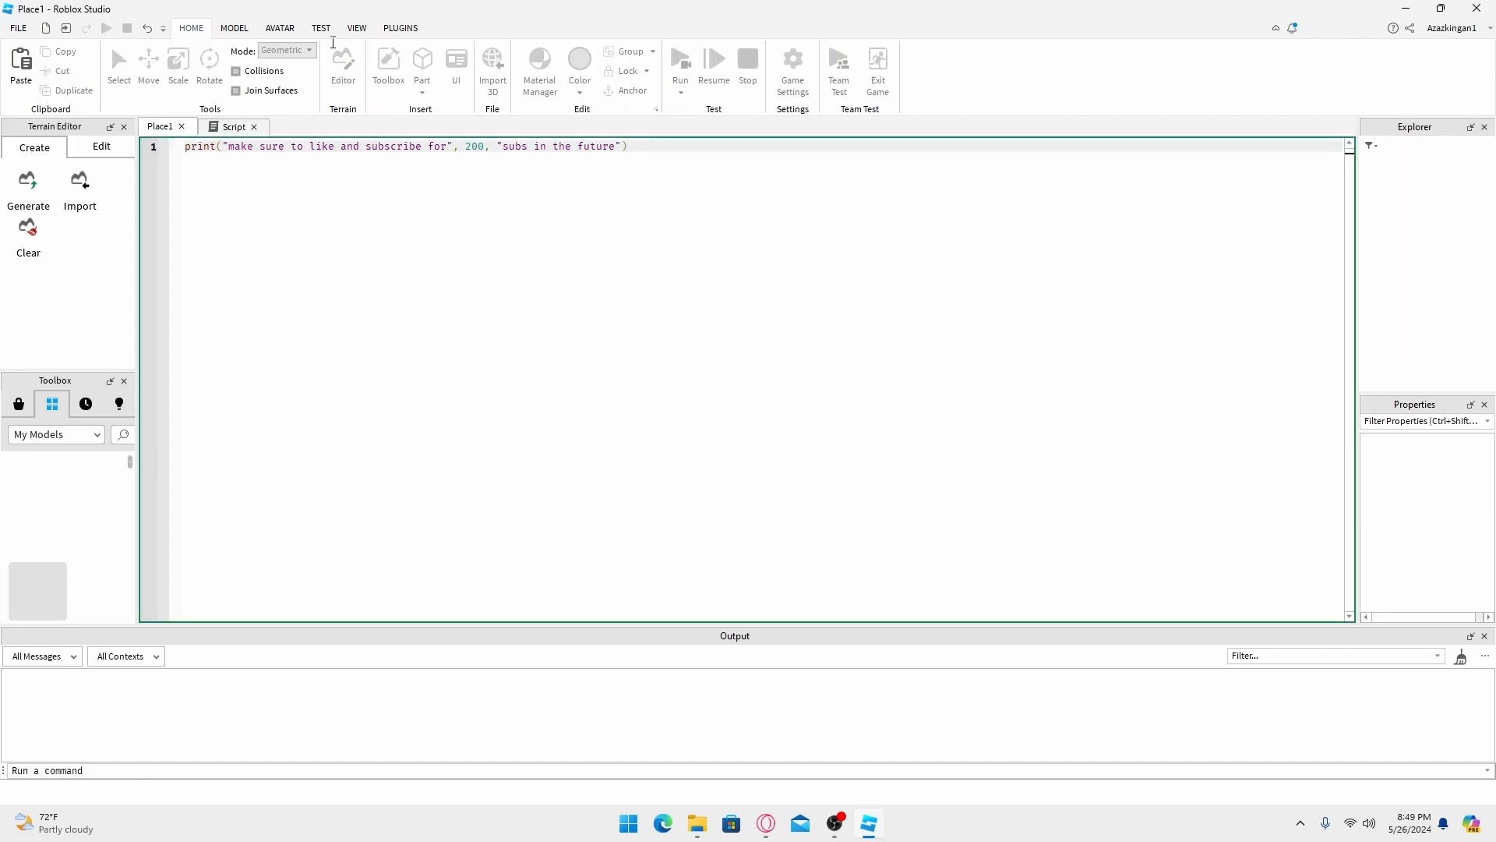
Run the place and check the 'subscribe for 200 subs' message in Output.
{"action": "left_click", "coordinate": [680, 60]}
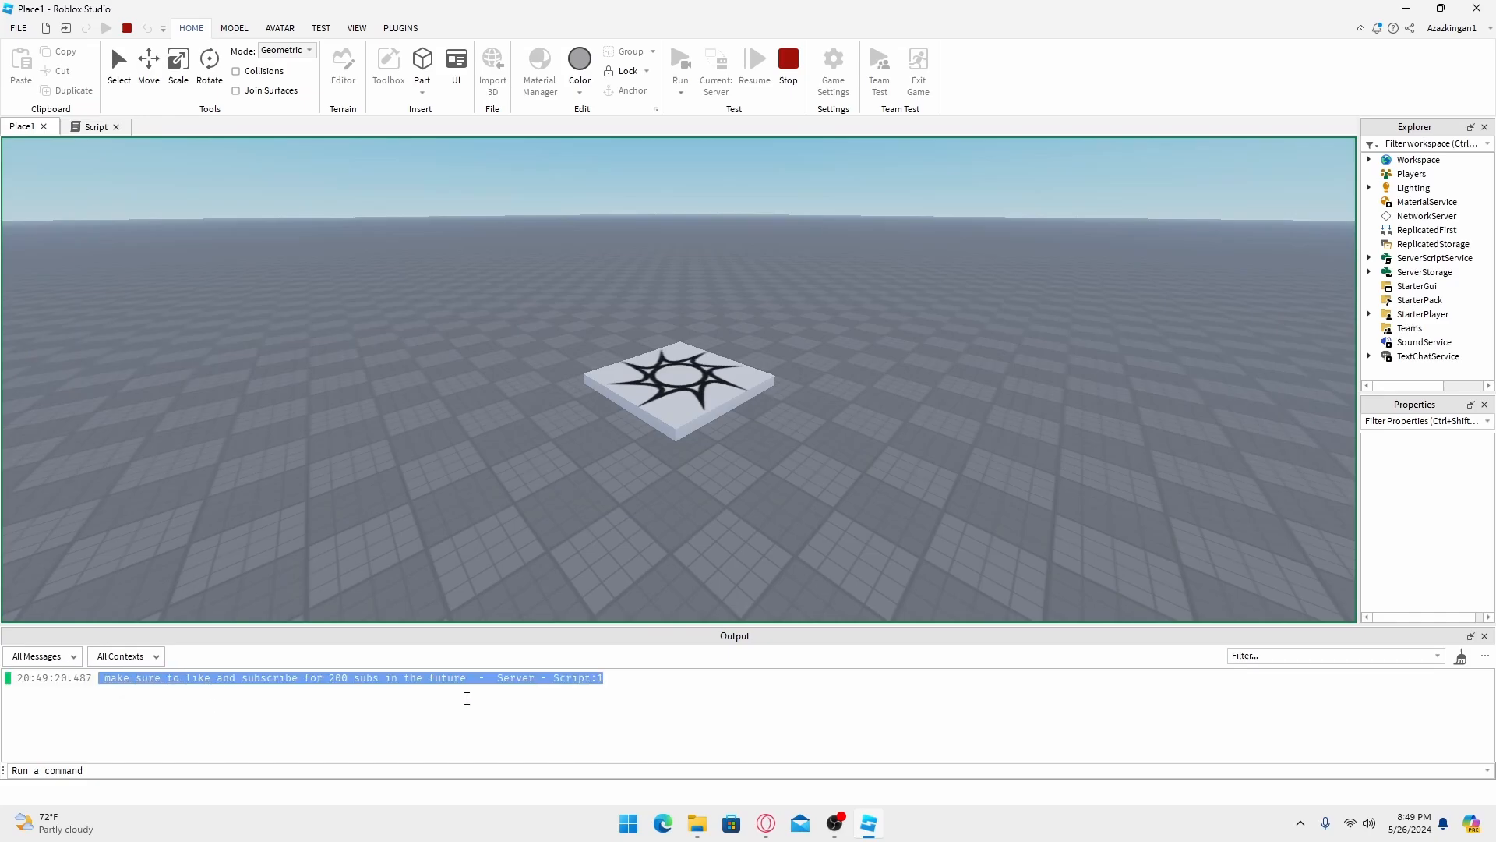
{"action": "left_click", "coordinate": [388, 703]}
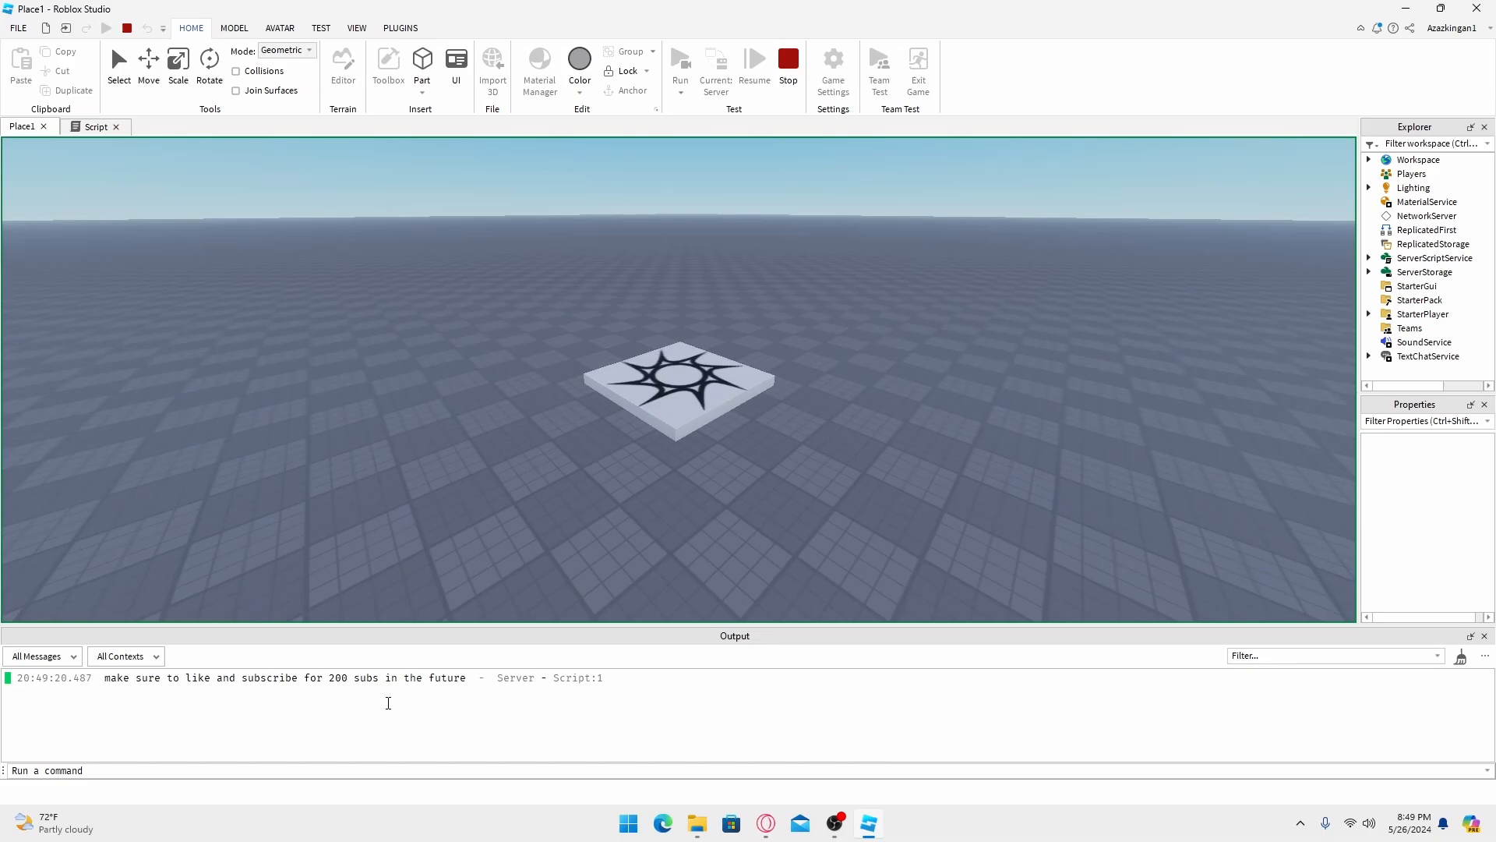
{"action": "mouse_move", "coordinate": [331, 617]}
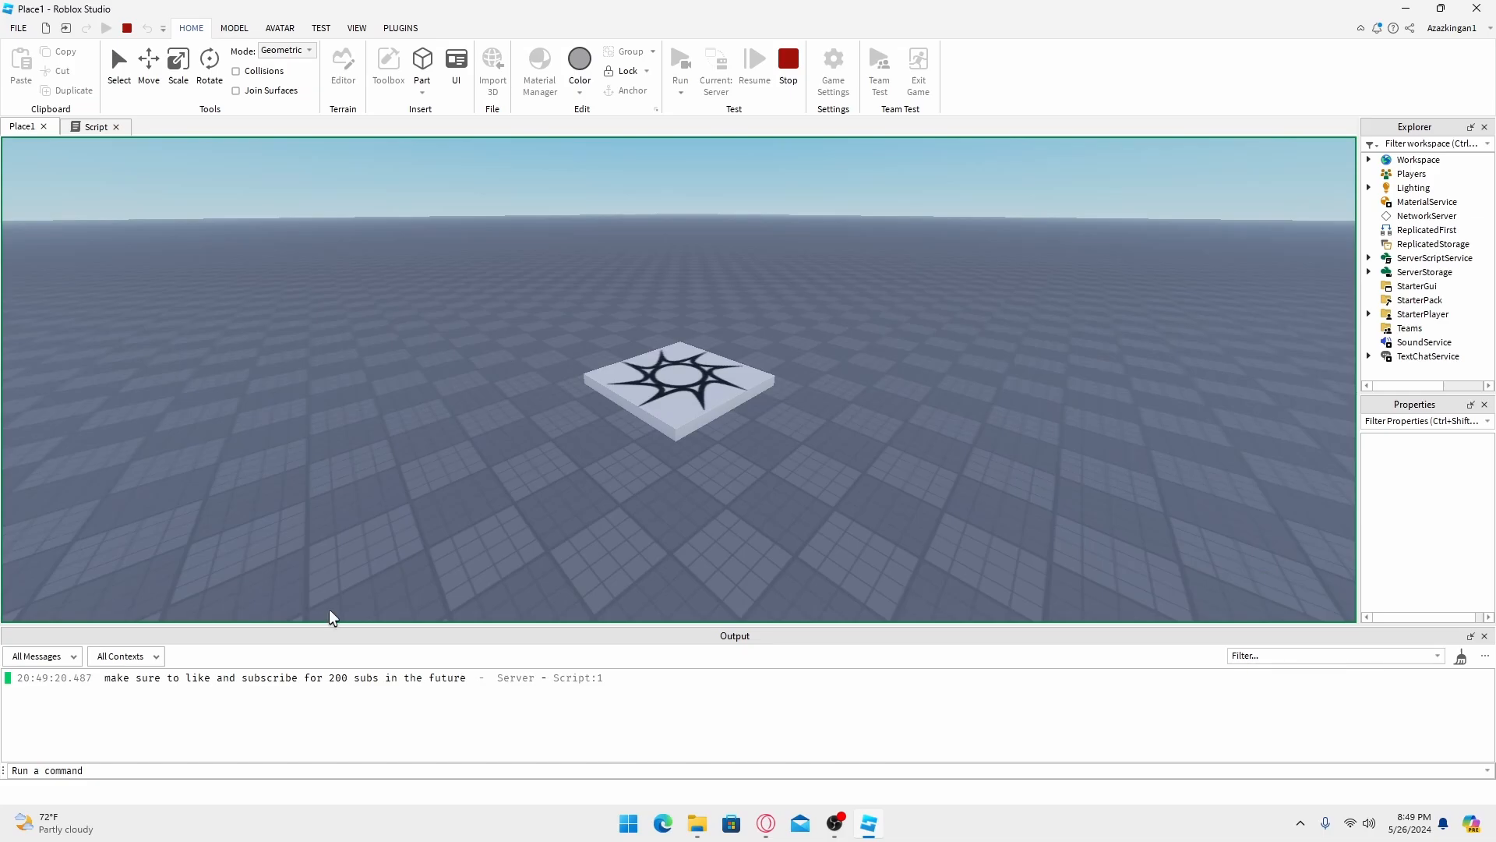